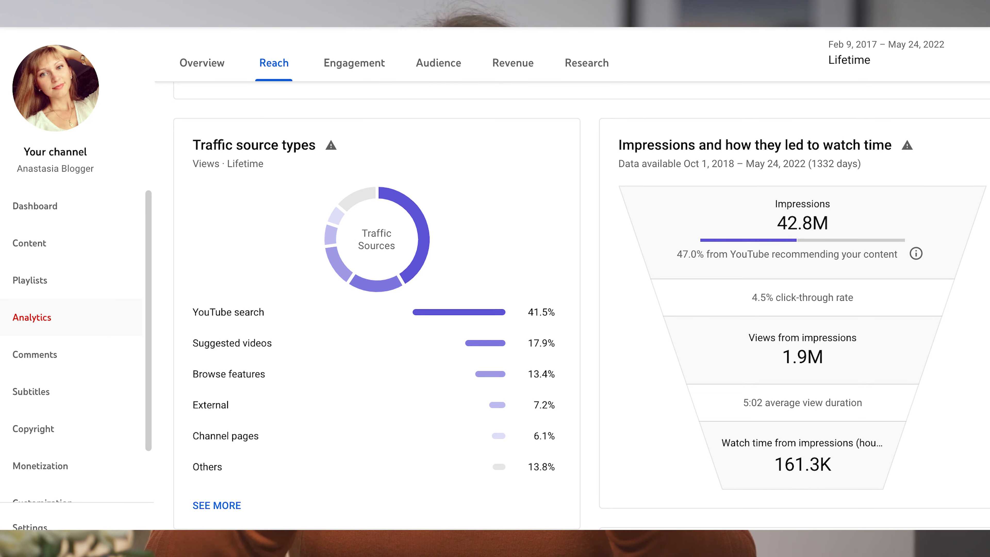
# Step: Browse down the Tube Atlas sales page and its Help Videos listing in Chrome
pyautogui.click(210, 406)
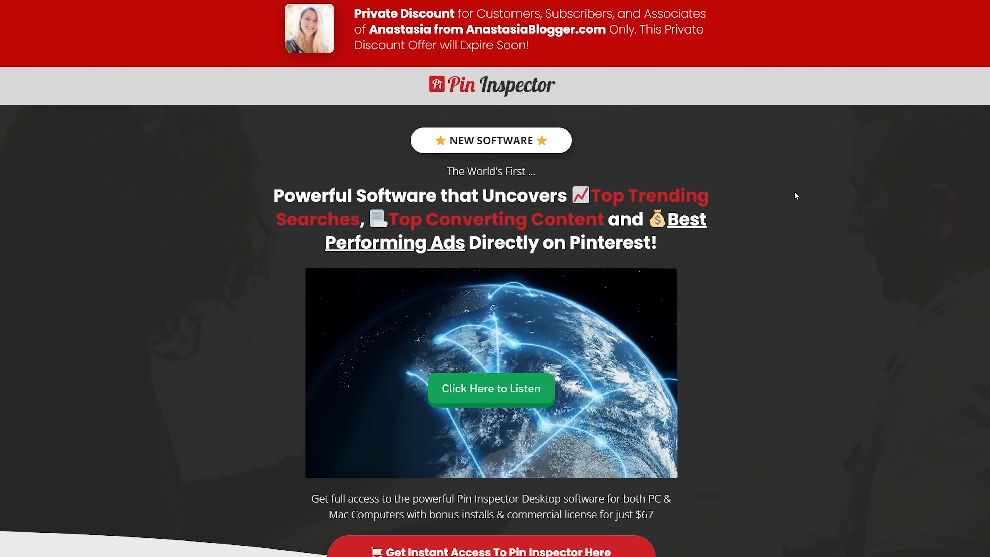
pyautogui.scroll(-3)
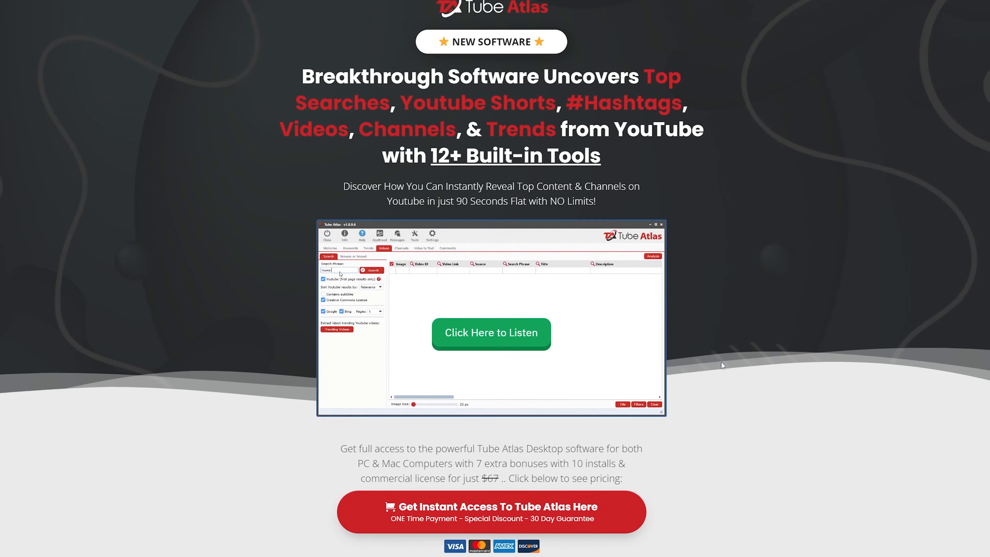
pyautogui.scroll(-3)
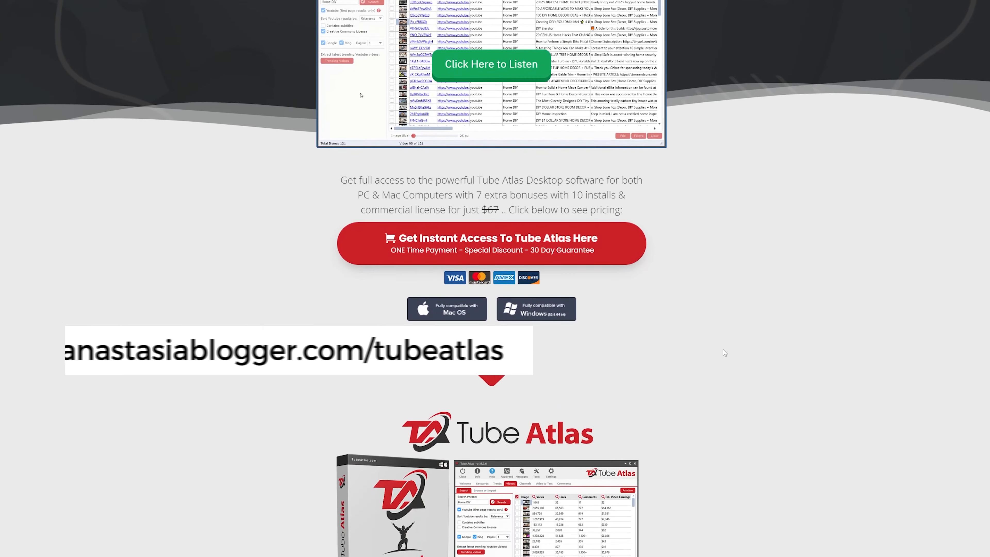
pyautogui.scroll(-3)
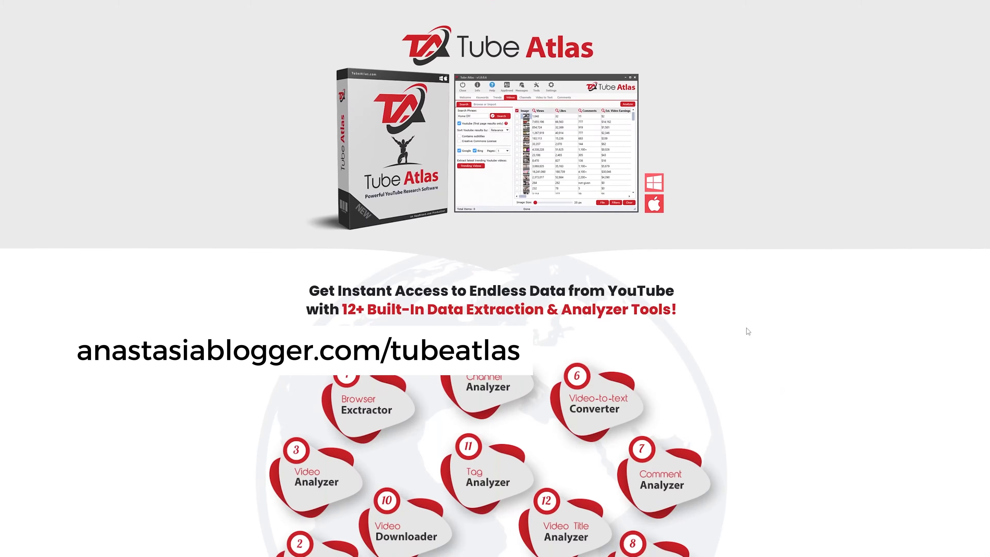
pyautogui.scroll(-3)
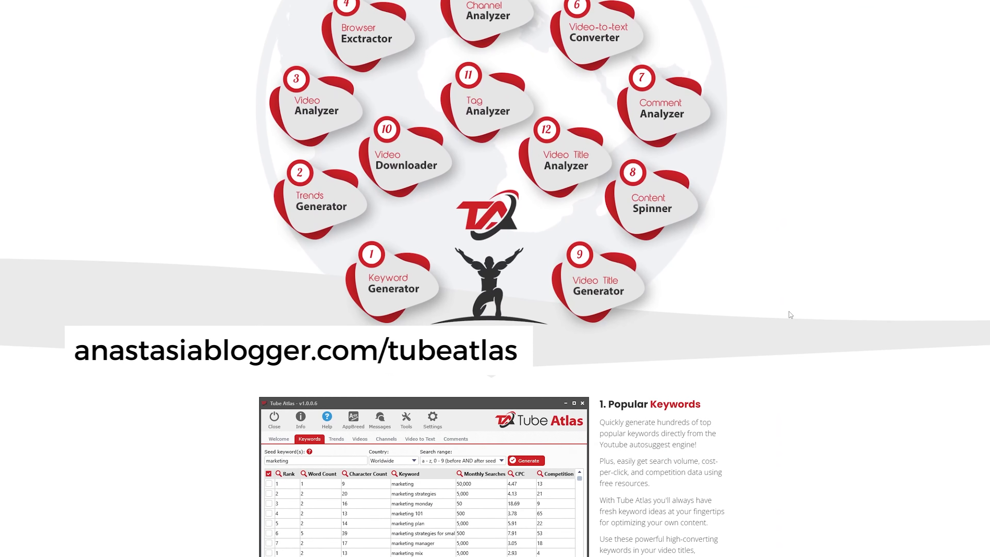
pyautogui.scroll(-3)
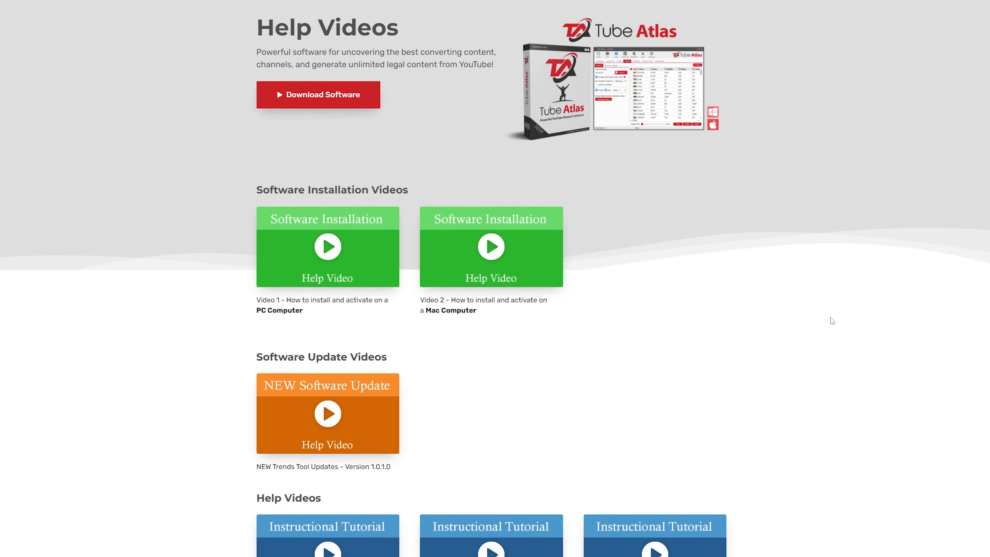
pyautogui.scroll(-3)
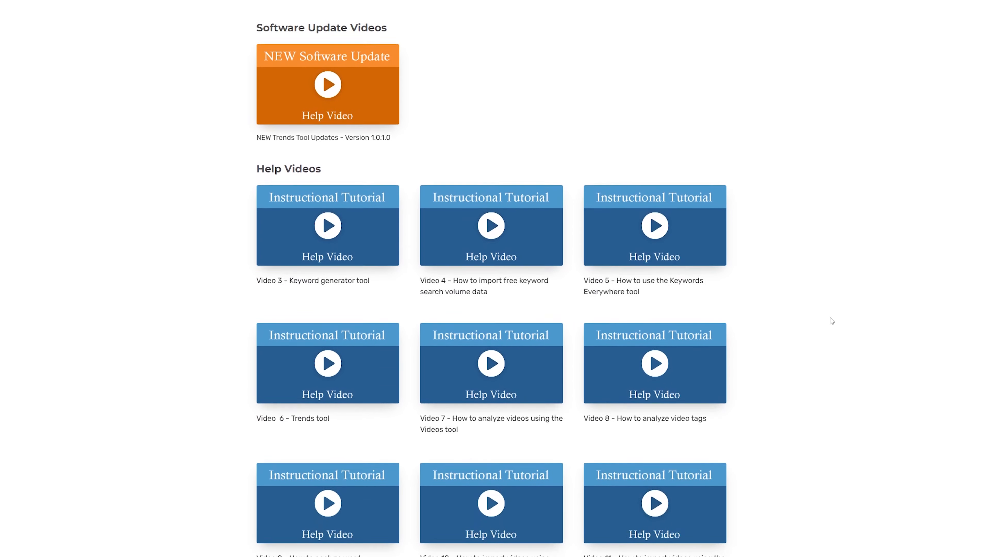
pyautogui.scroll(-3)
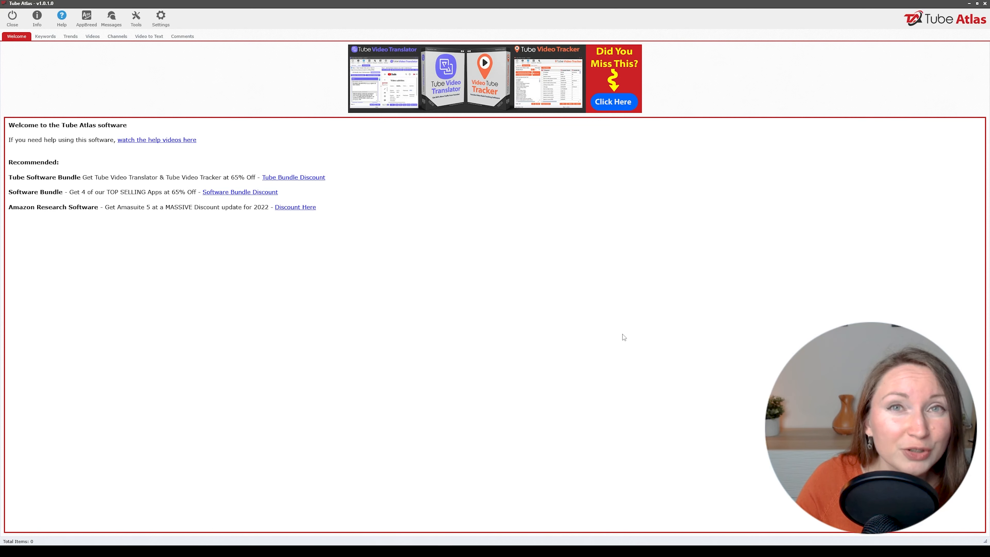
pyautogui.moveTo(610, 323)
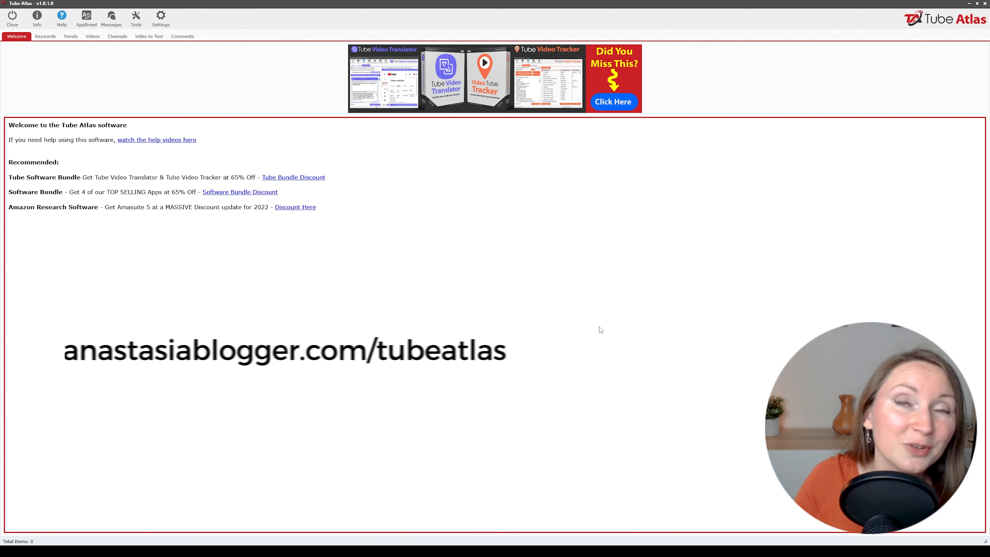
# Step: Show the Keywords tool with the generated suggestion table for the seed 'blogging tips'
pyautogui.click(45, 36)
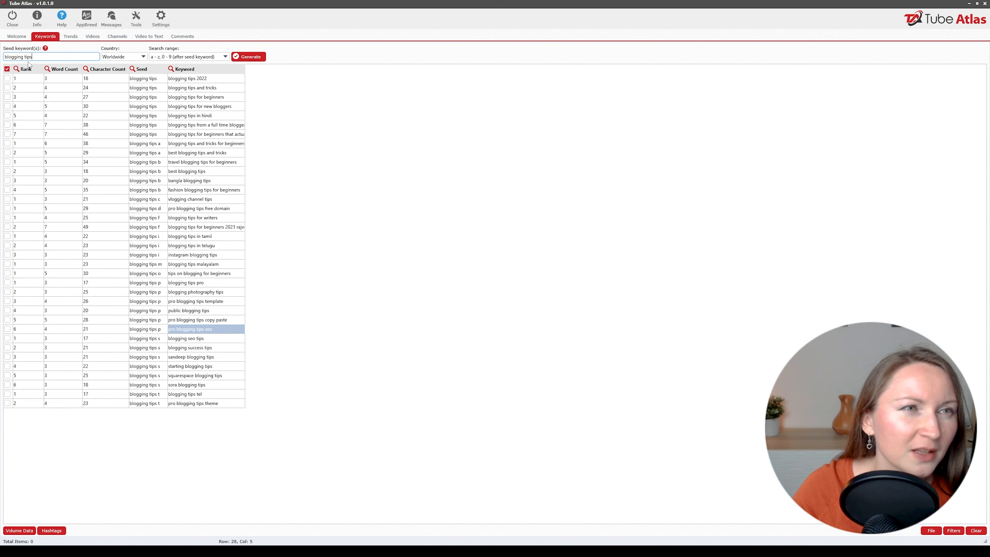
pyautogui.click(248, 57)
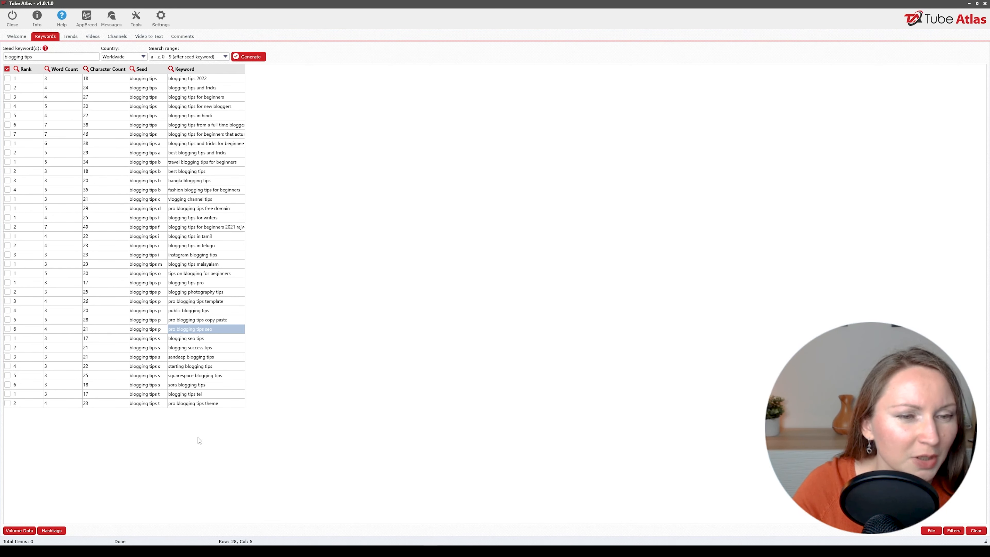
pyautogui.moveTo(401, 84)
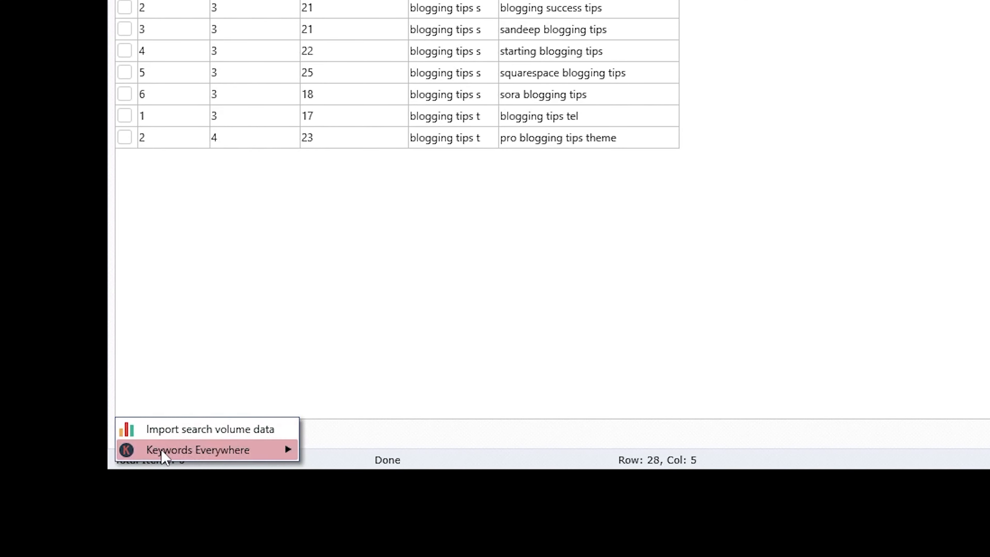
pyautogui.moveTo(175, 448)
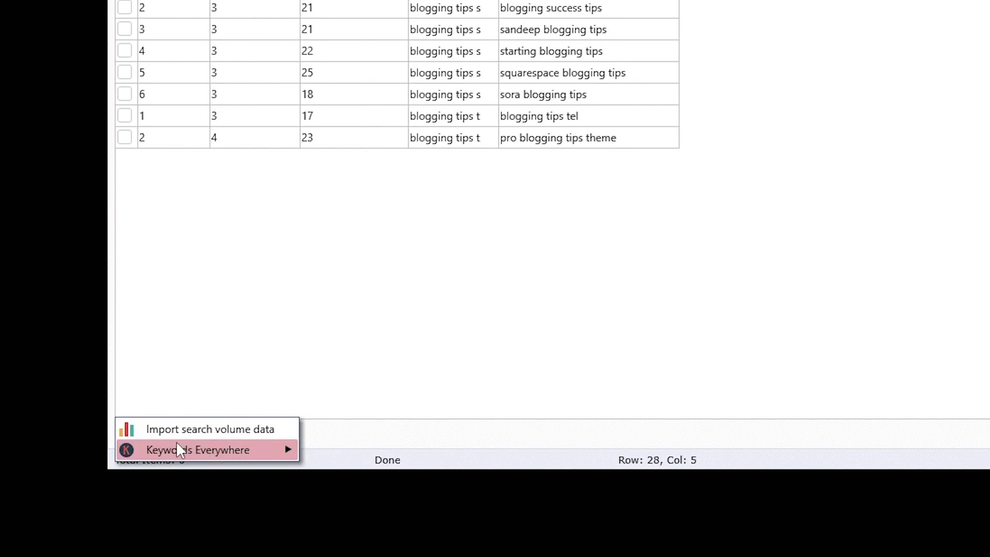
pyautogui.moveTo(285, 444)
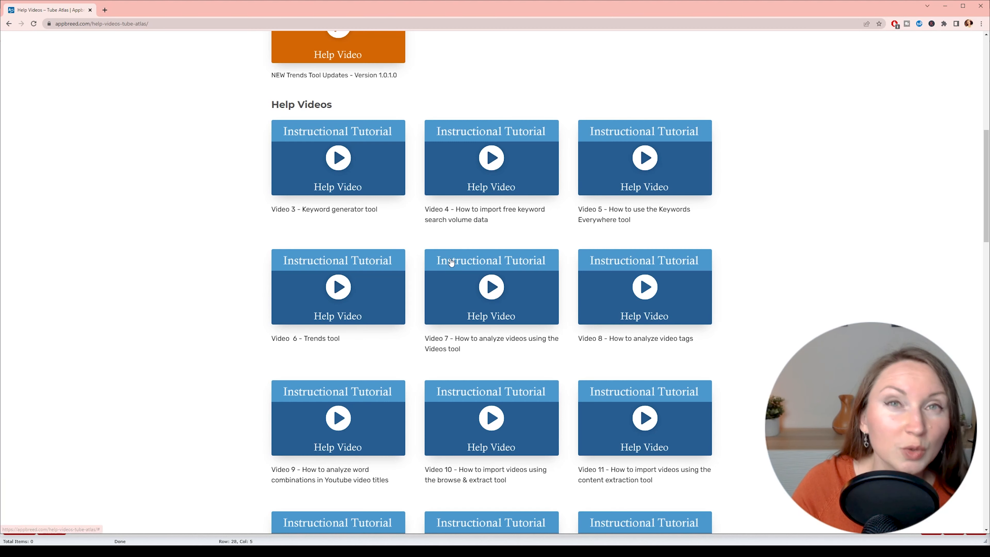
pyautogui.moveTo(435, 205)
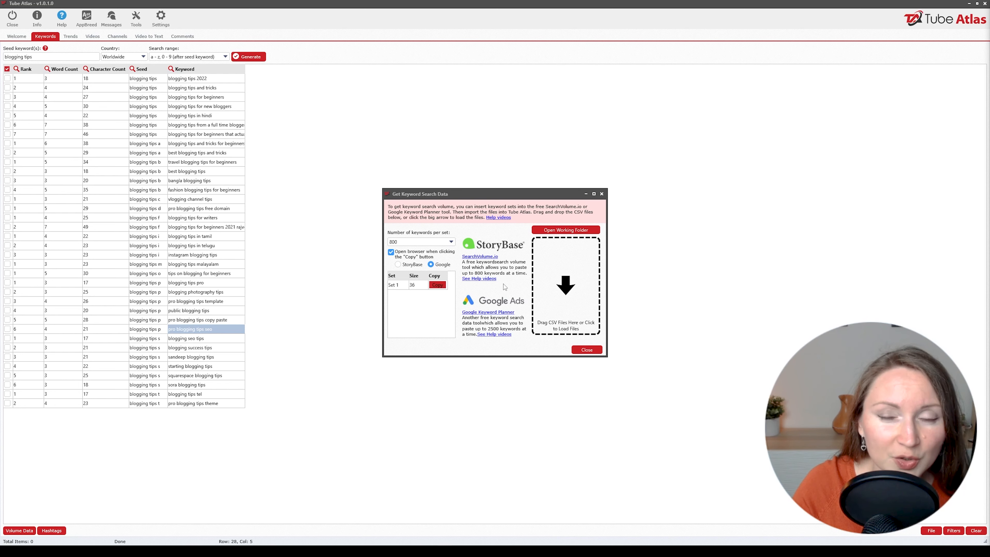
pyautogui.click(586, 349)
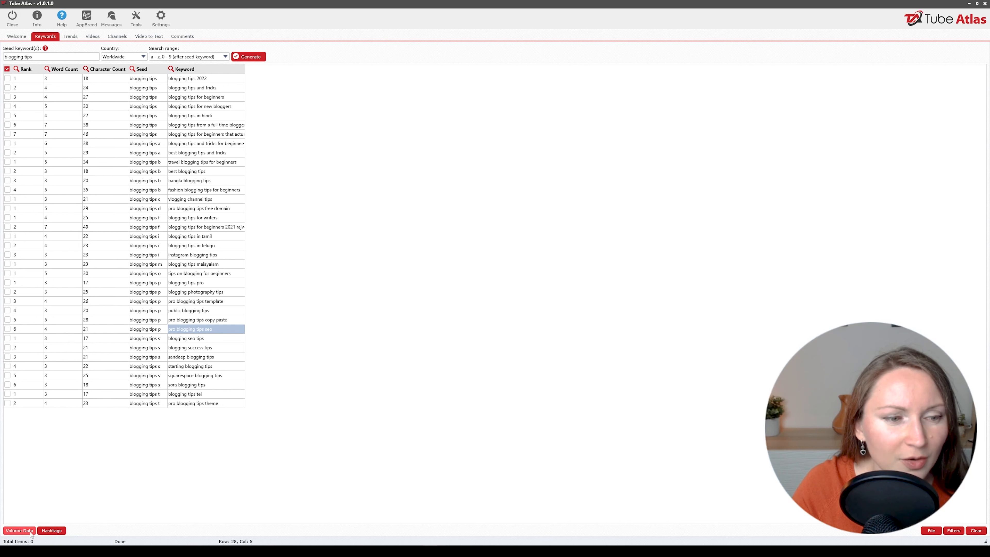
pyautogui.click(20, 530)
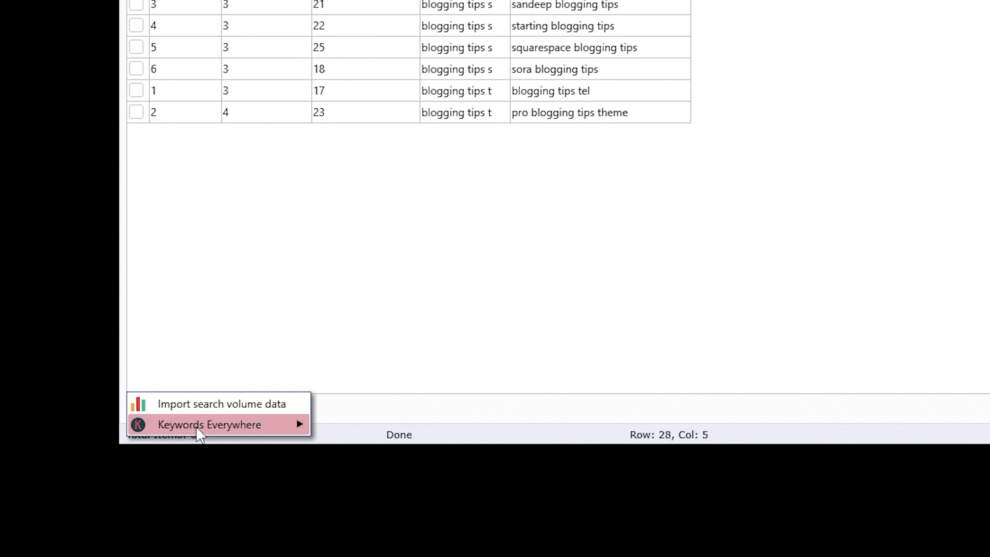
pyautogui.moveTo(175, 435)
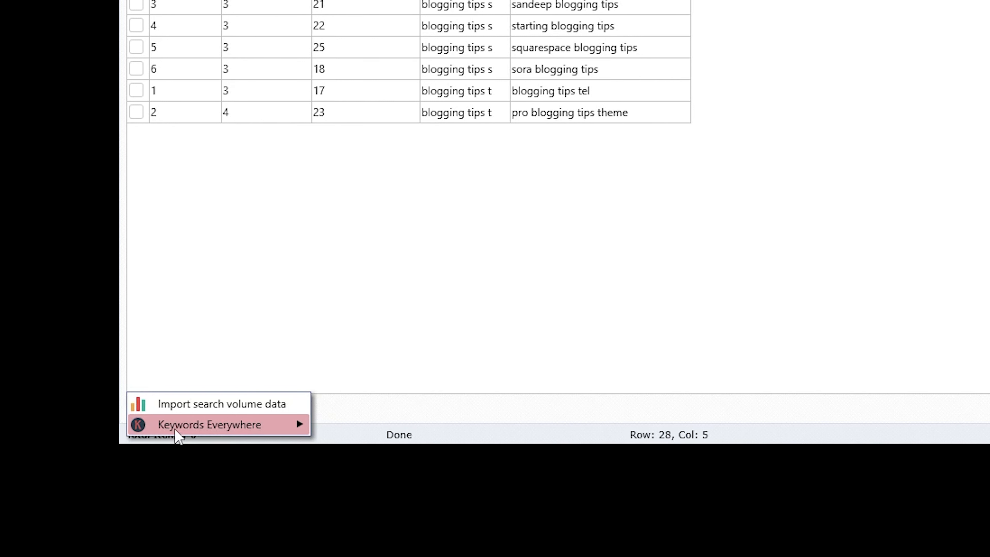
pyautogui.moveTo(192, 437)
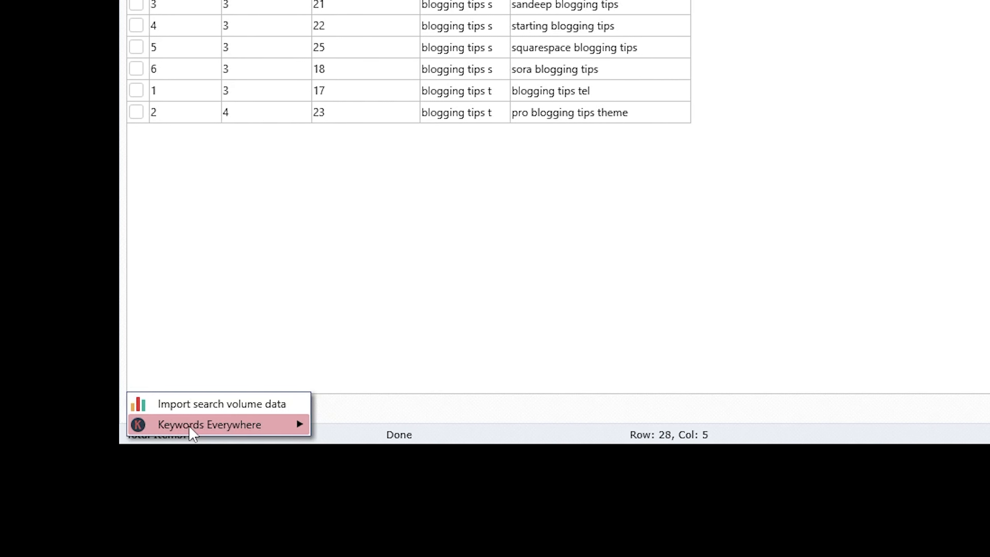
pyautogui.click(211, 424)
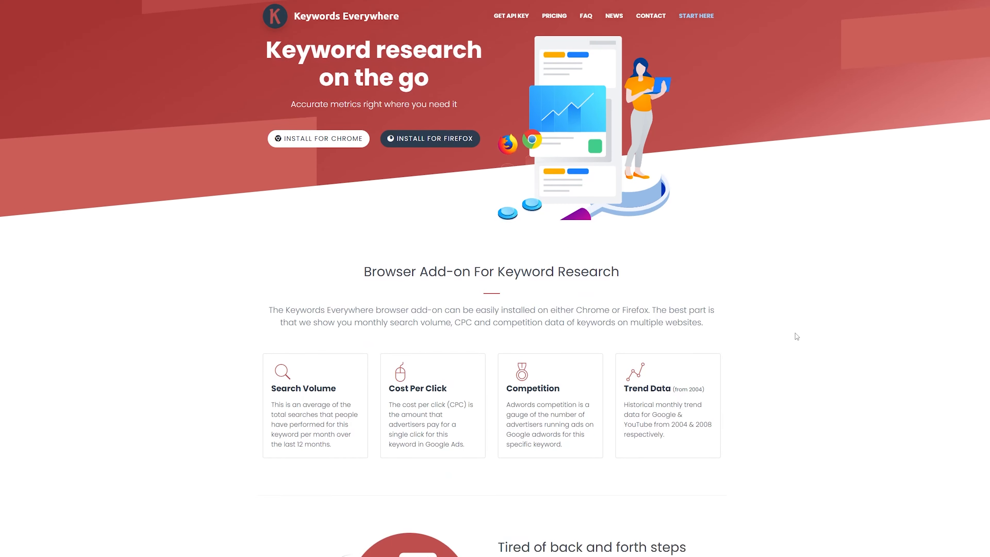
pyautogui.scroll(-3)
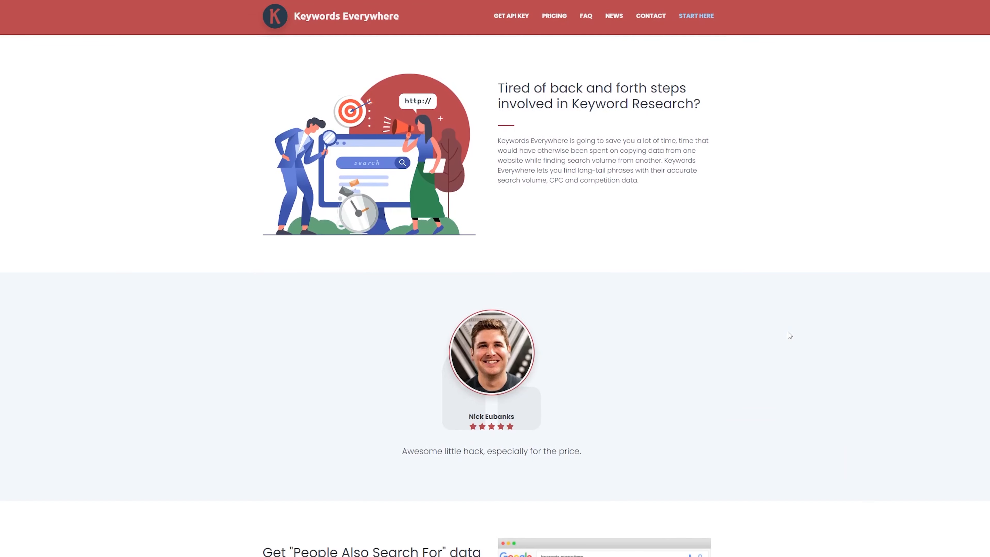
pyautogui.scroll(-3)
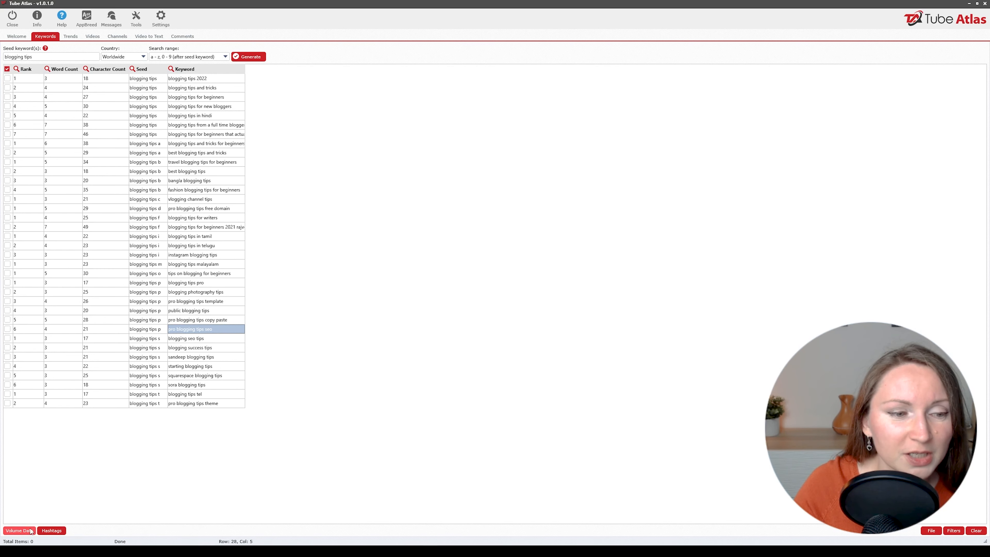
pyautogui.click(18, 530)
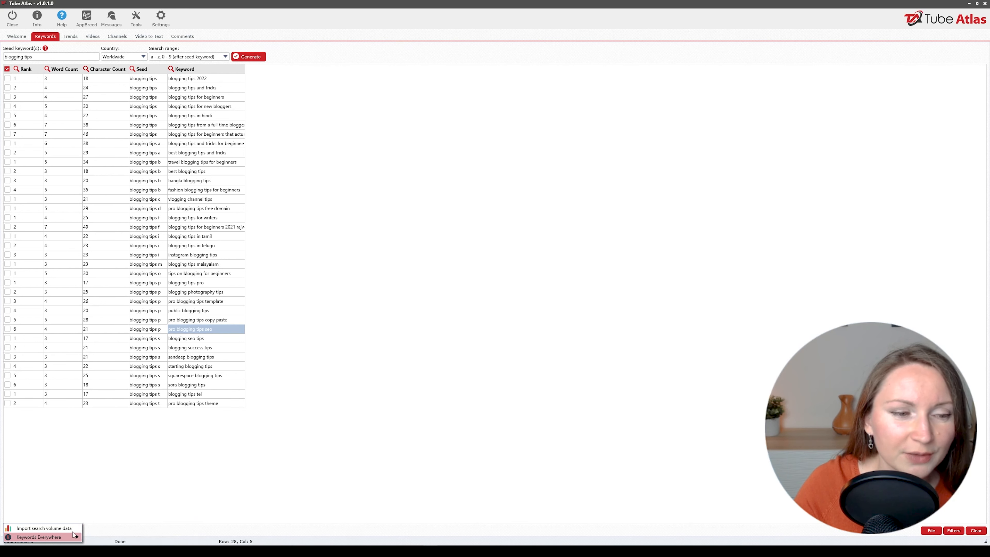
pyautogui.moveTo(67, 530)
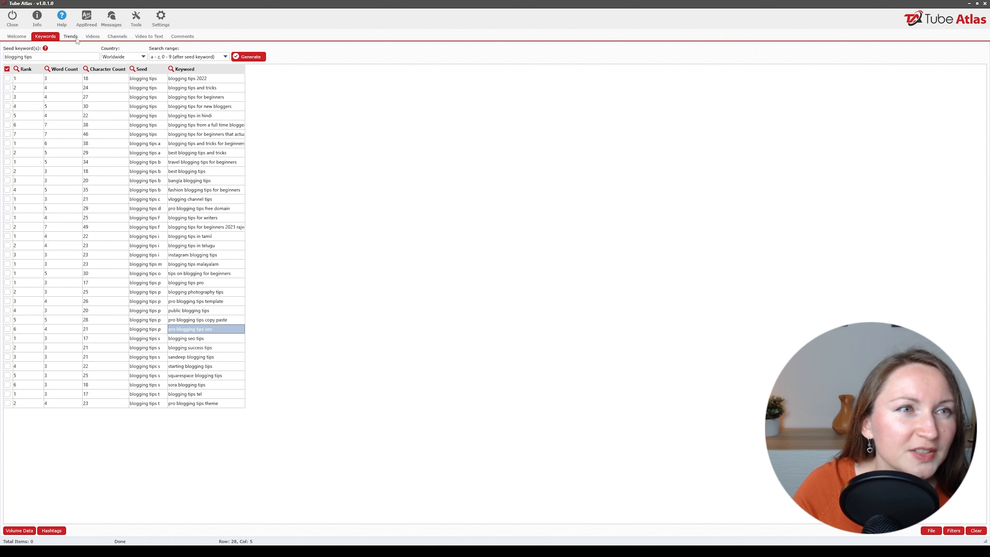
# Step: Send all the 'blogging tips' keywords from the keyword list to the Trends tool
pyautogui.click(71, 36)
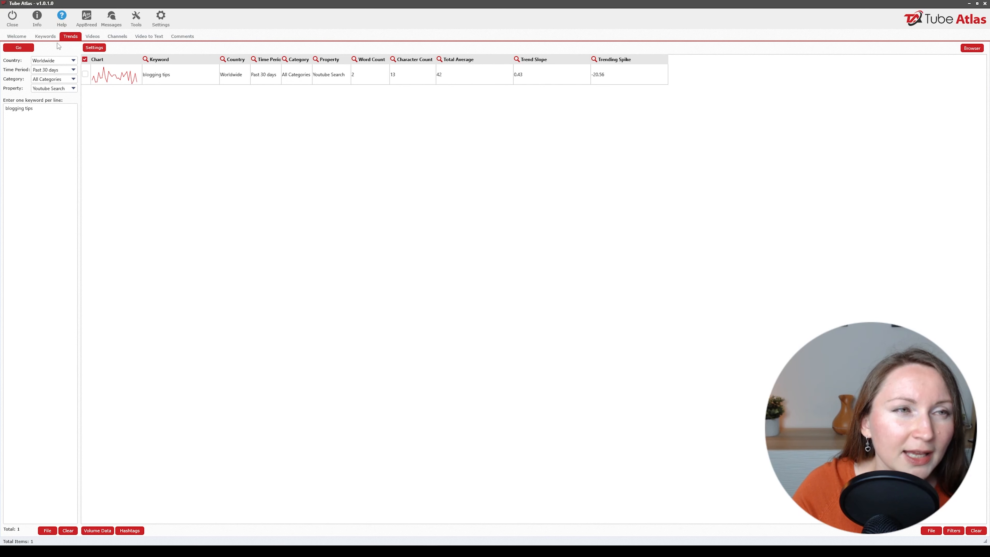
pyautogui.click(46, 36)
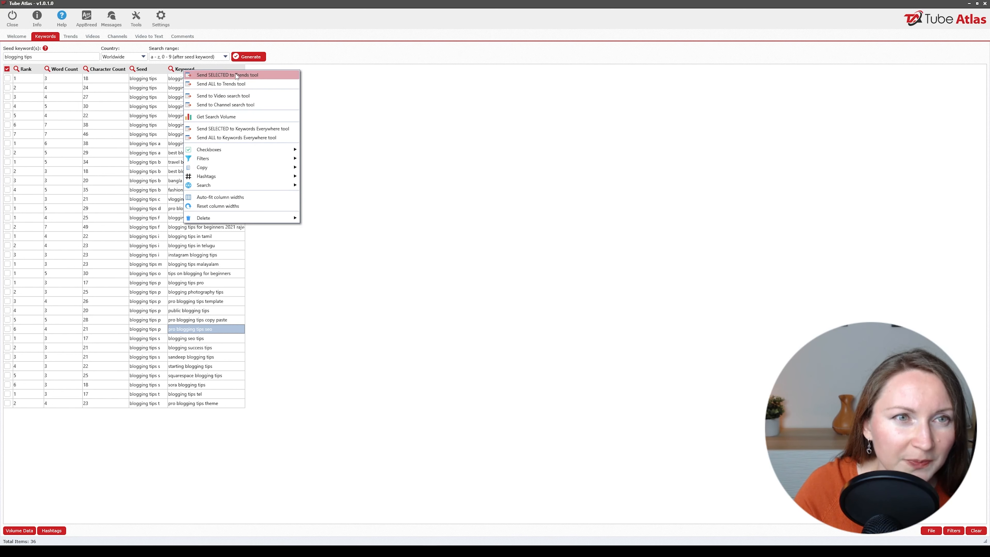
pyautogui.moveTo(239, 86)
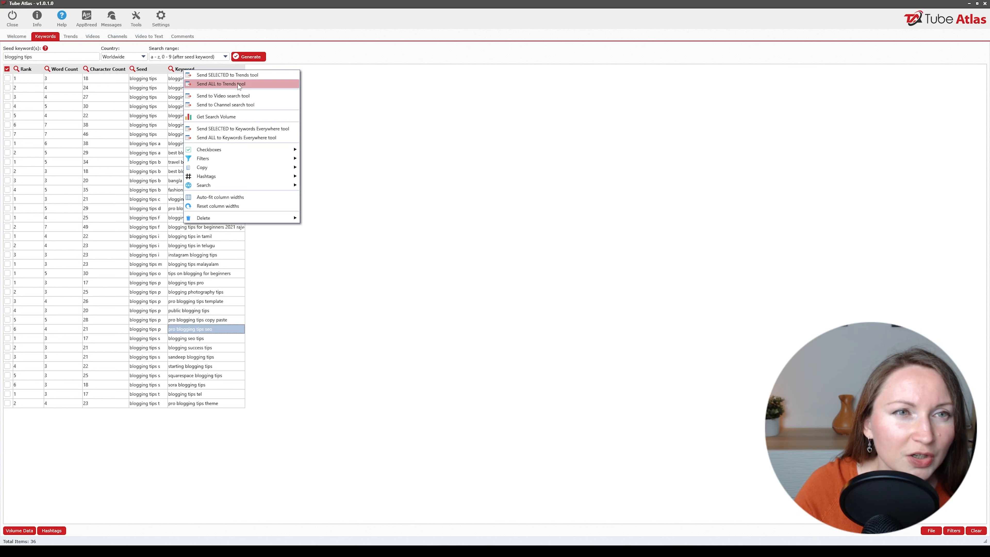
pyautogui.click(235, 84)
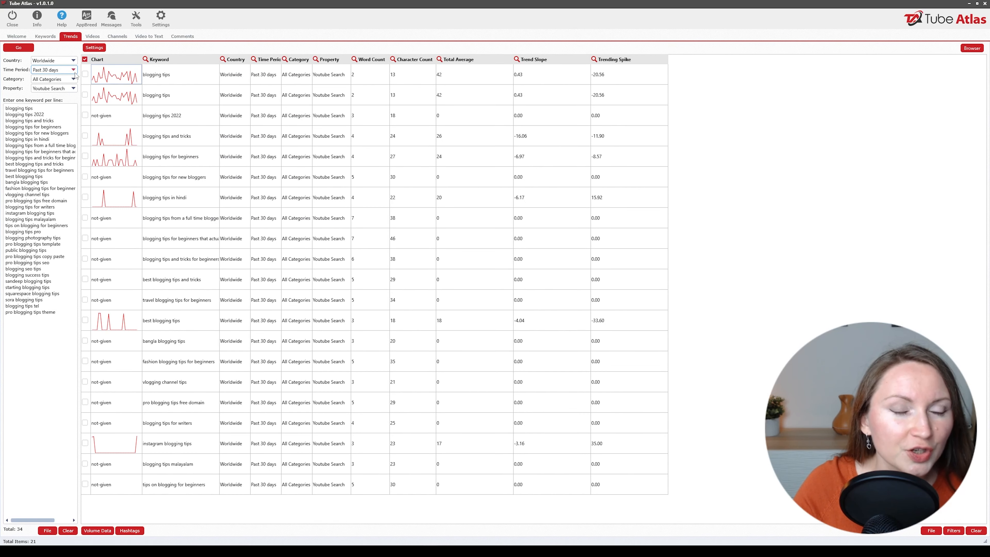
# Step: Fetch Past 12 months trend data for all keywords and open the searches-over-time chart for 'blogging tips'
pyautogui.click(74, 70)
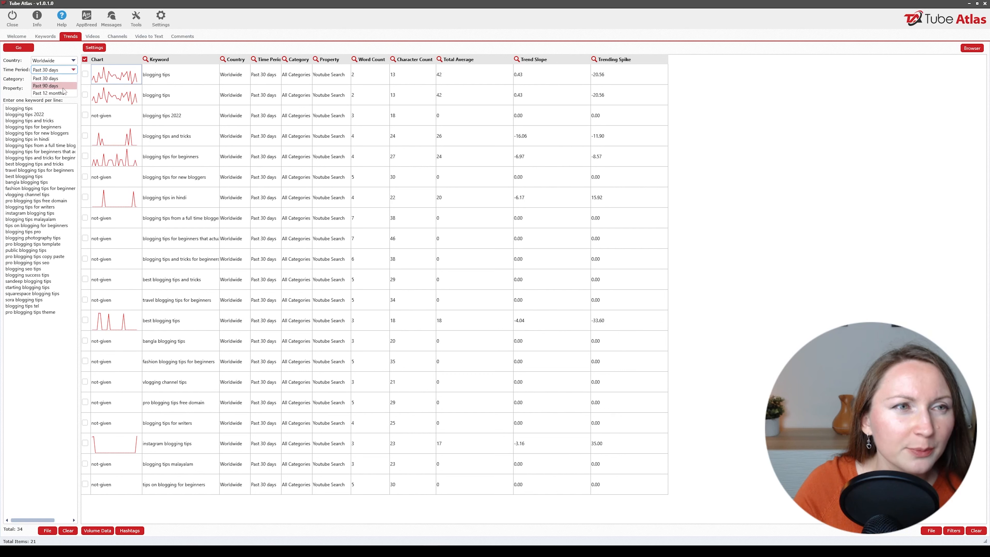
pyautogui.click(49, 93)
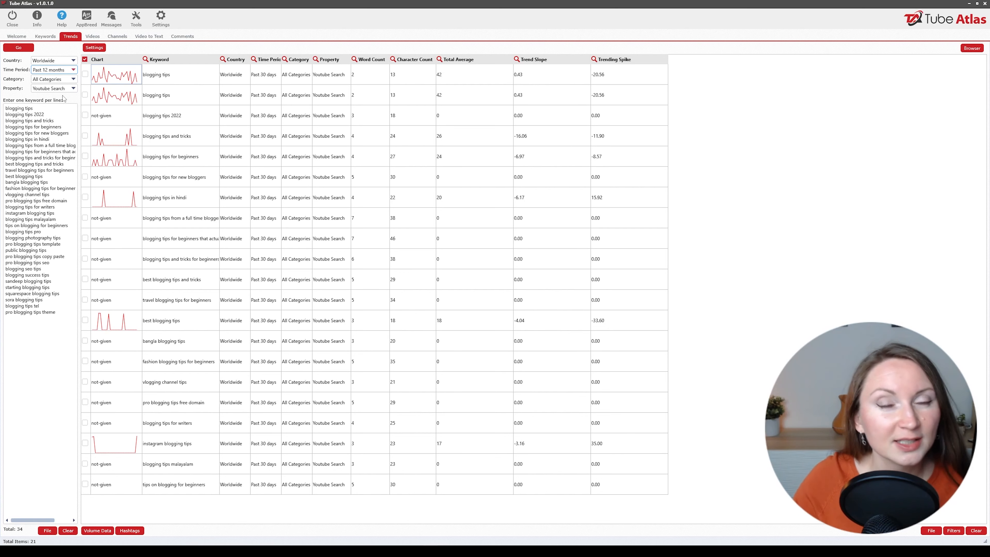
pyautogui.click(19, 48)
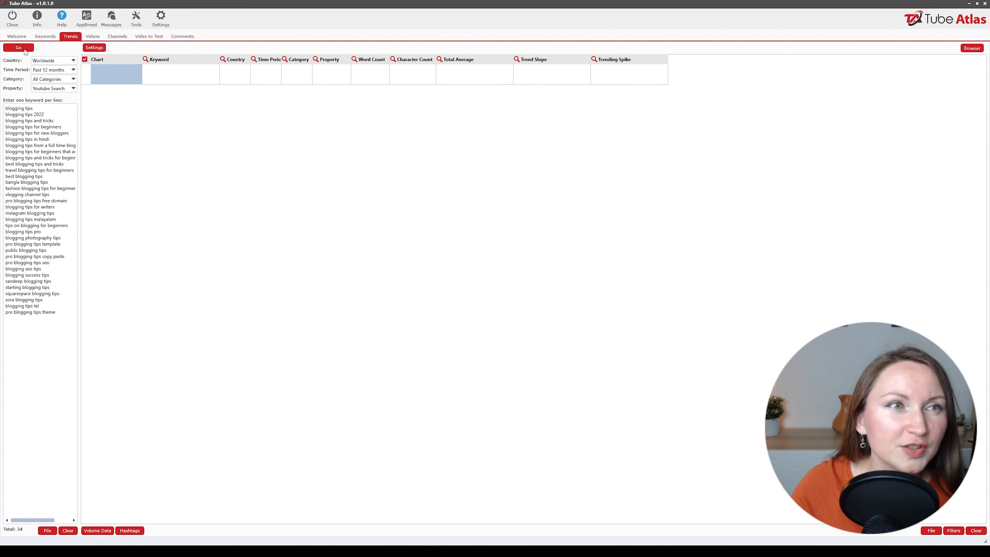
pyautogui.click(19, 48)
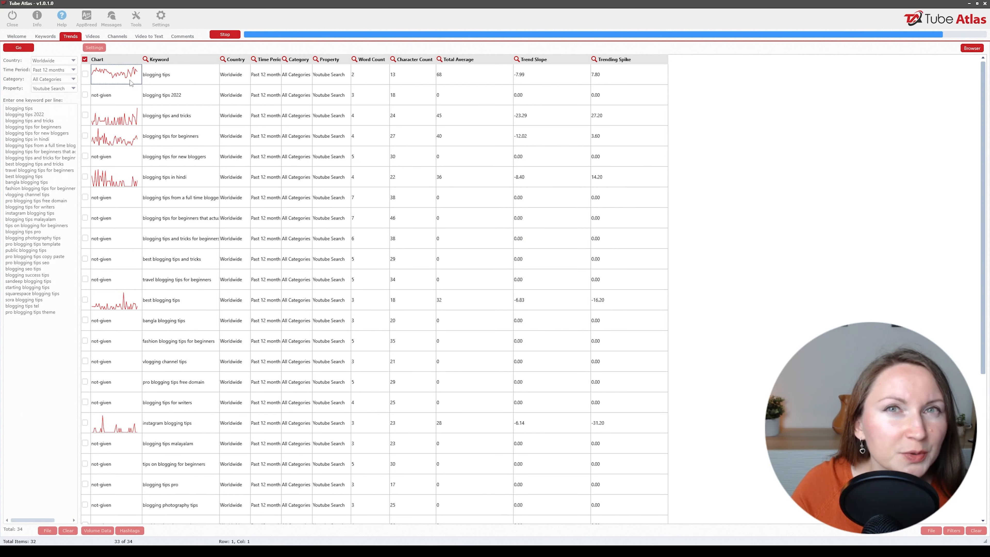
pyautogui.click(131, 82)
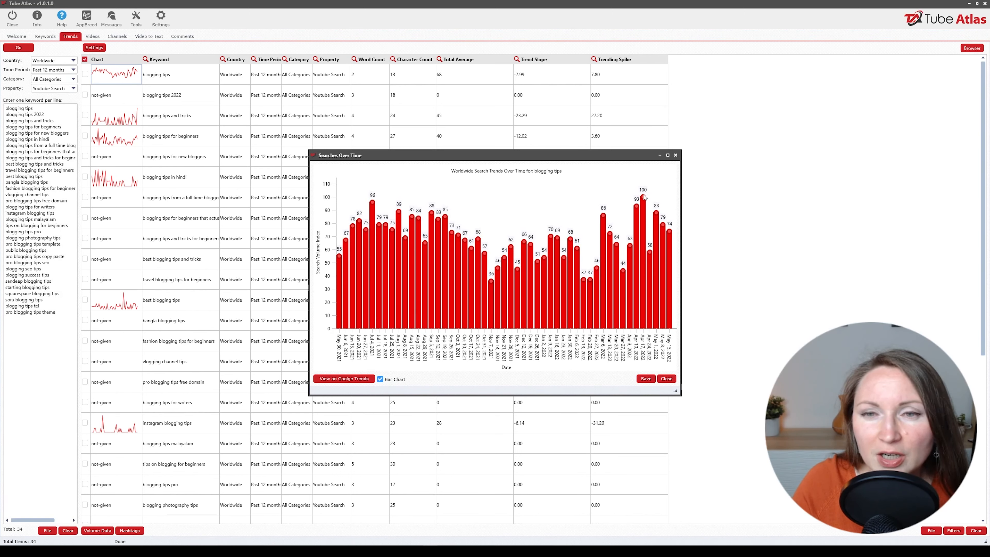
pyautogui.moveTo(611, 272)
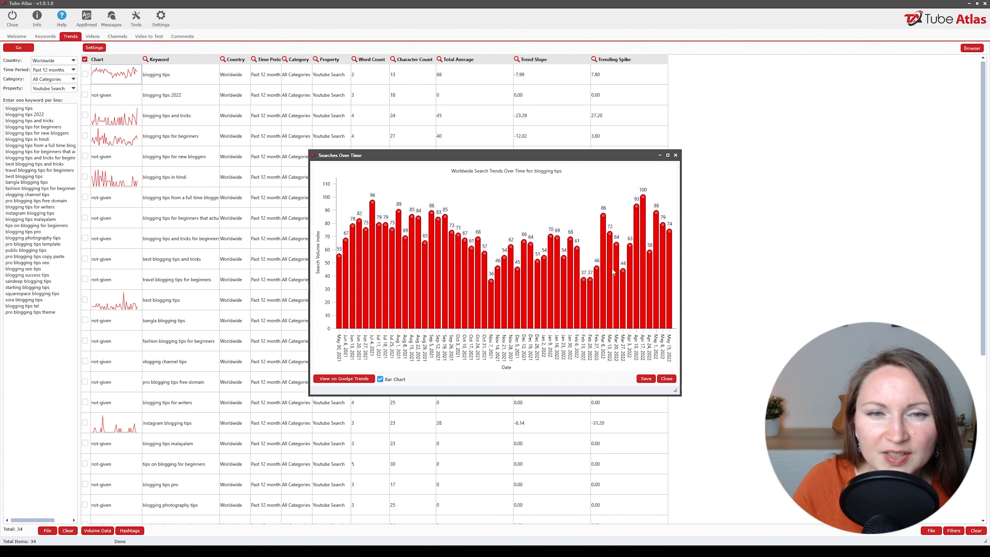
pyautogui.moveTo(493, 313)
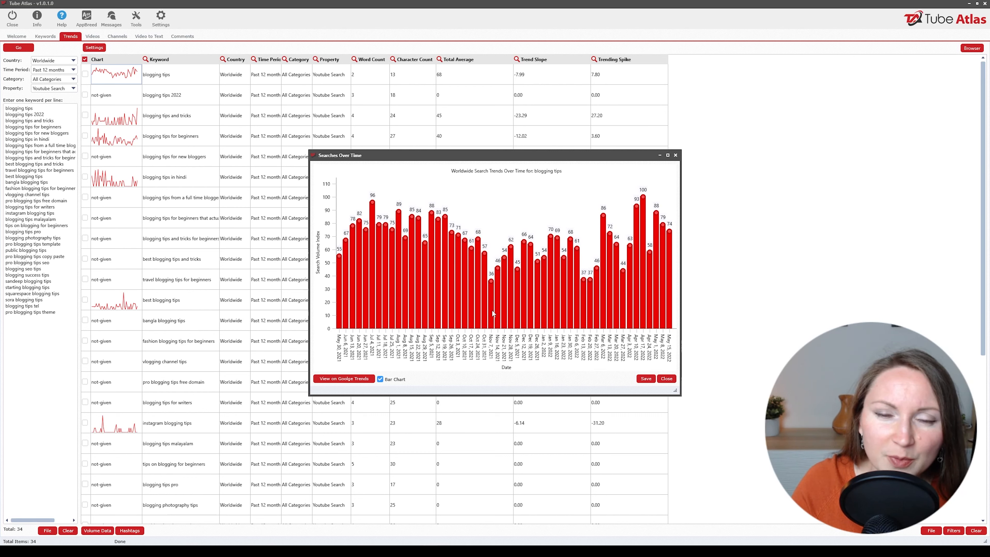
pyautogui.moveTo(633, 290)
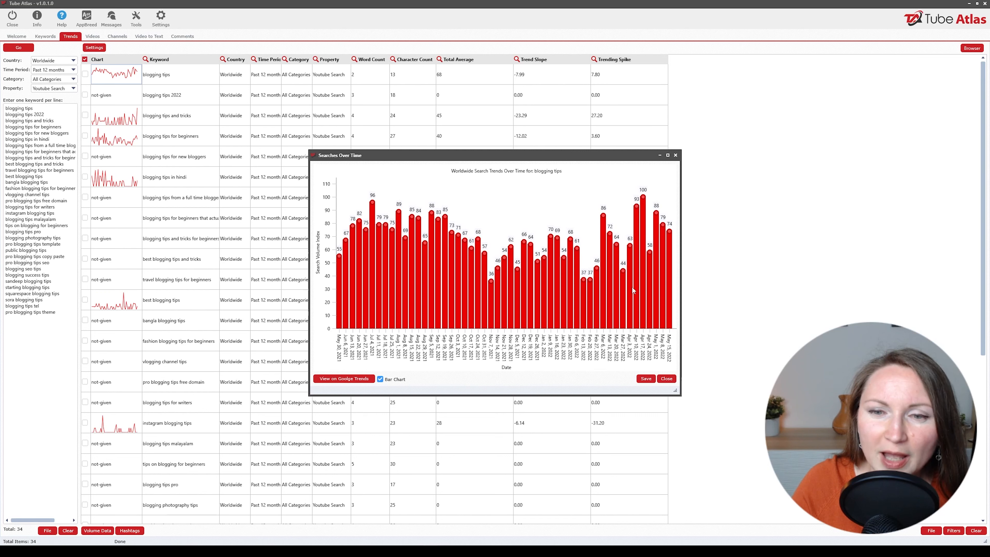
pyautogui.moveTo(383, 257)
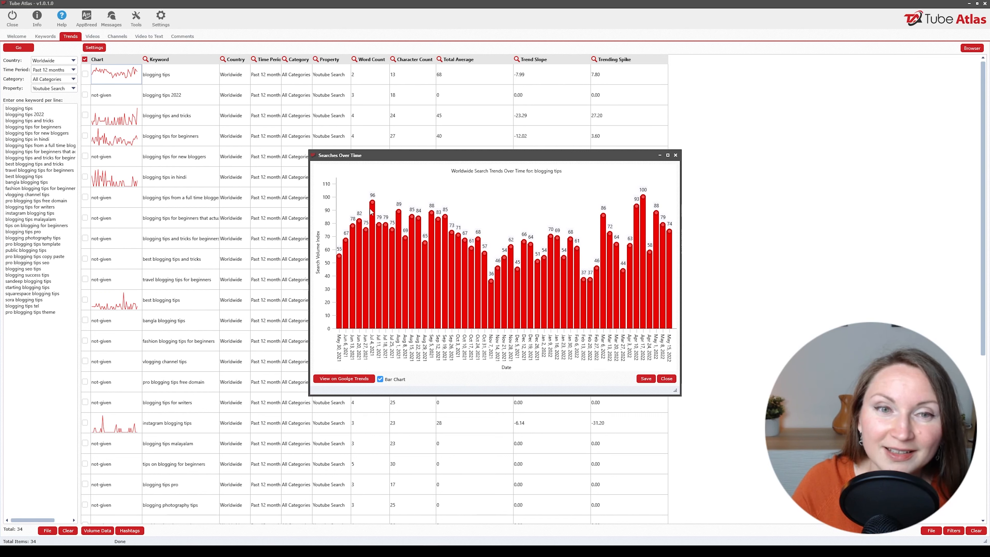
pyautogui.moveTo(551, 294)
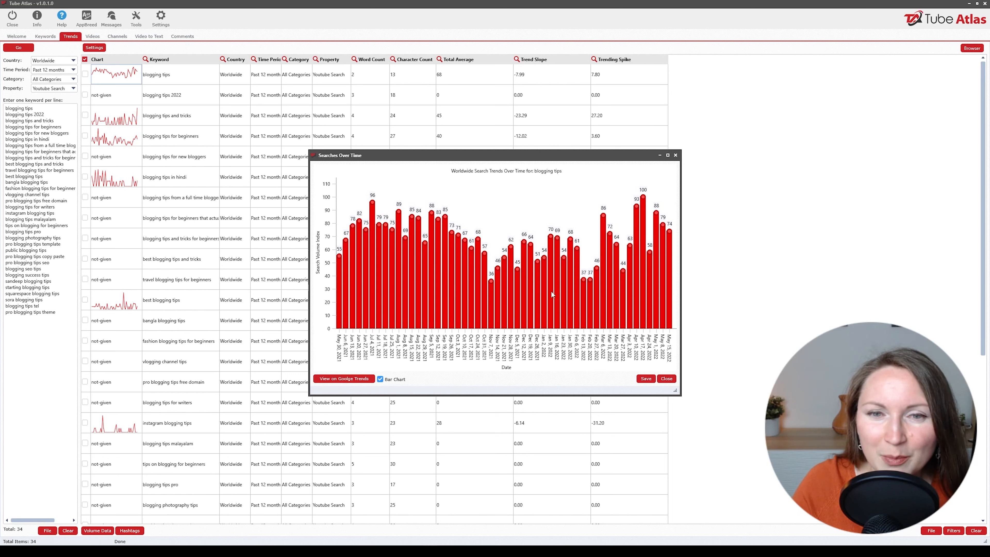
pyautogui.moveTo(592, 288)
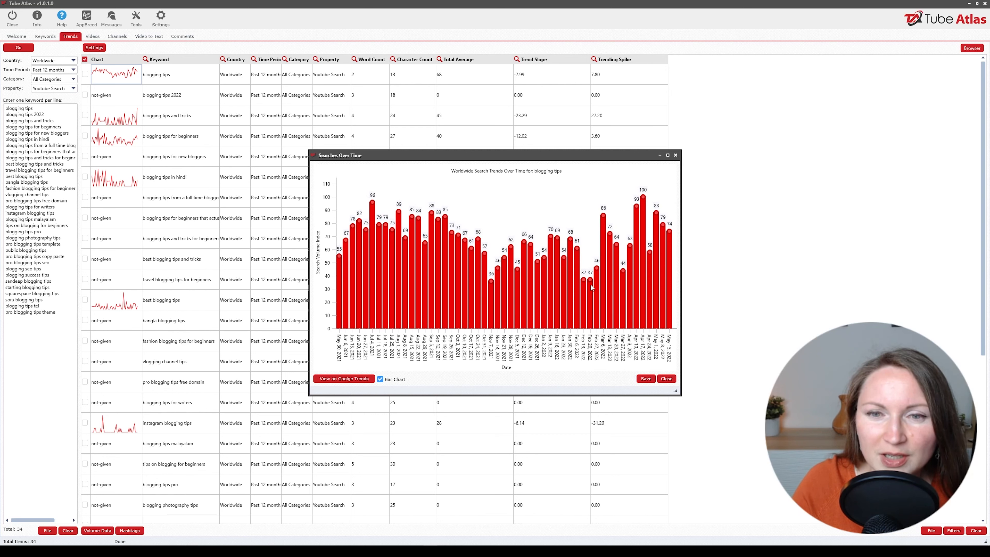
pyautogui.moveTo(644, 198)
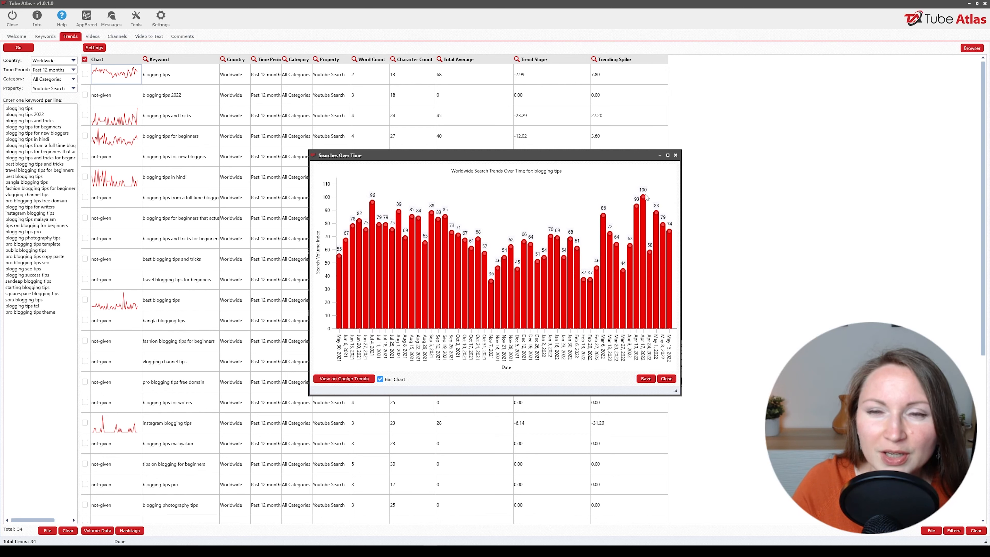
# Step: Enter 'blogging tips' as the video search phrase with only YouTube first-page results ticked
pyautogui.click(92, 36)
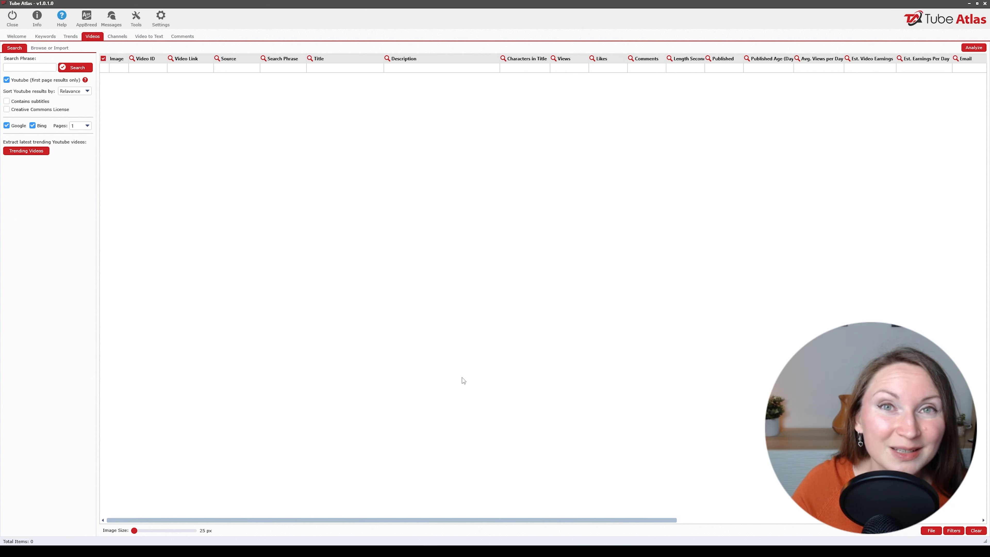
pyautogui.write('blogging tips')
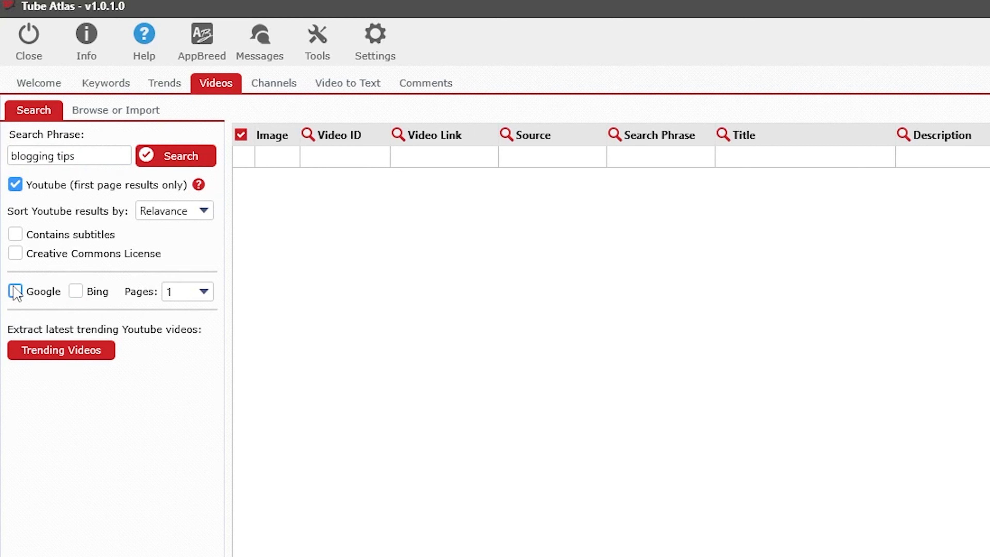
pyautogui.click(14, 292)
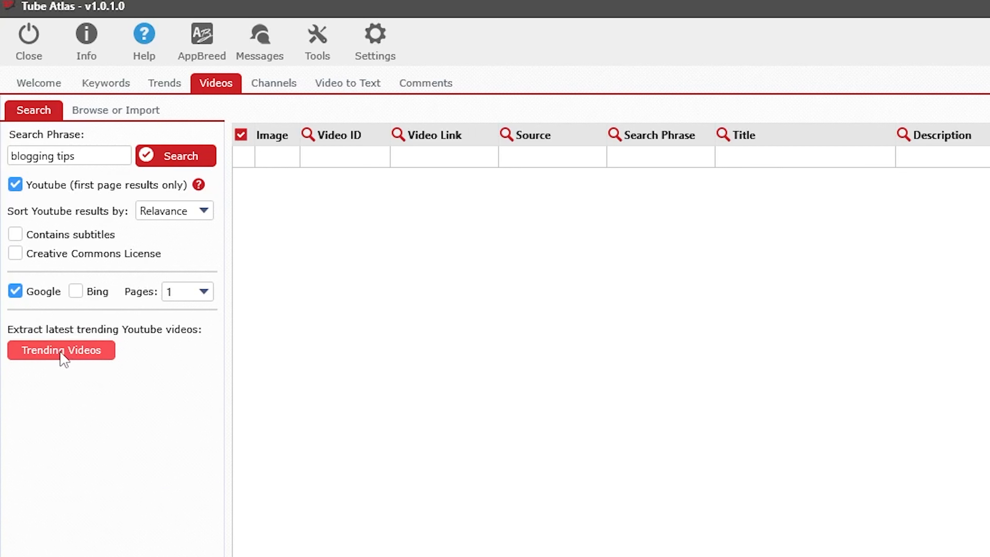
pyautogui.moveTo(20, 336)
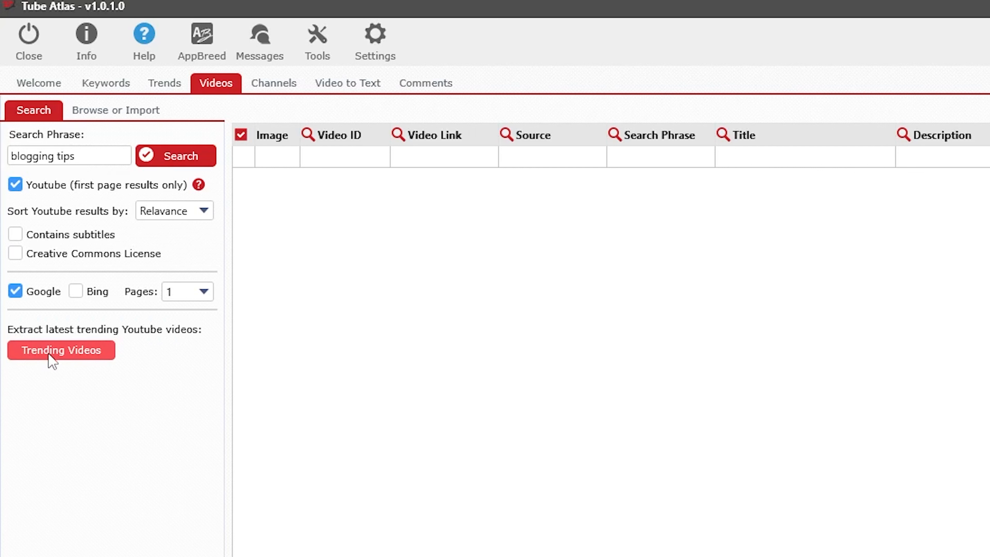
pyautogui.moveTo(46, 360)
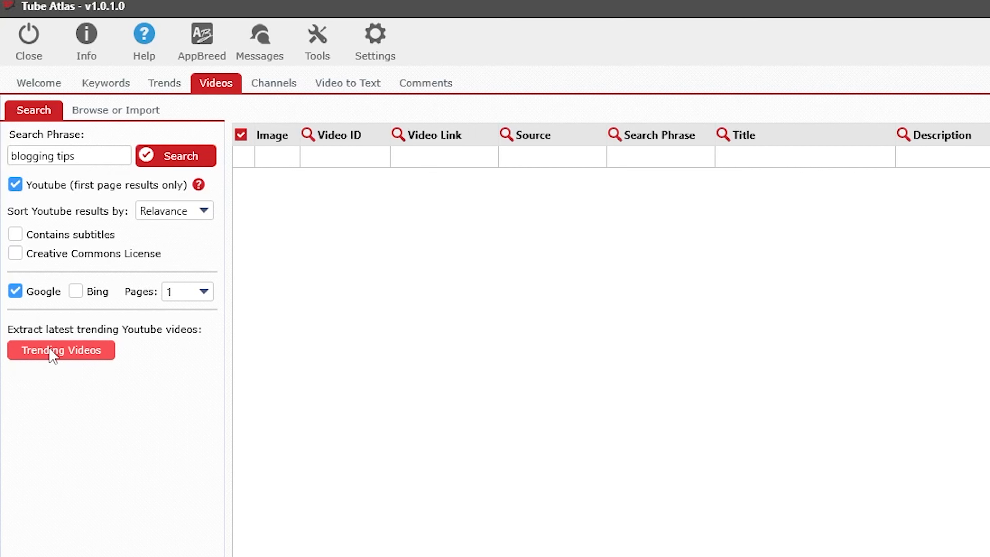
pyautogui.moveTo(52, 352)
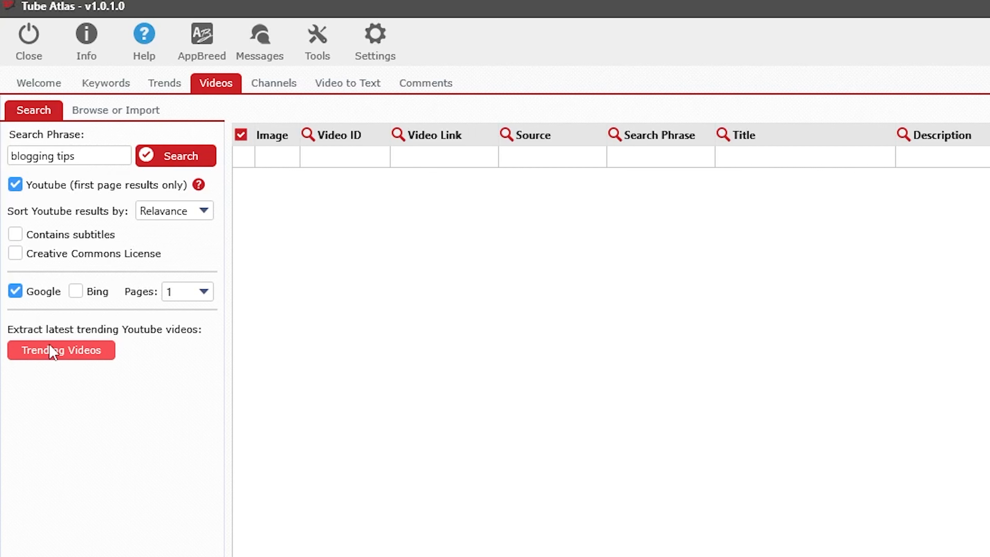
pyautogui.moveTo(52, 347)
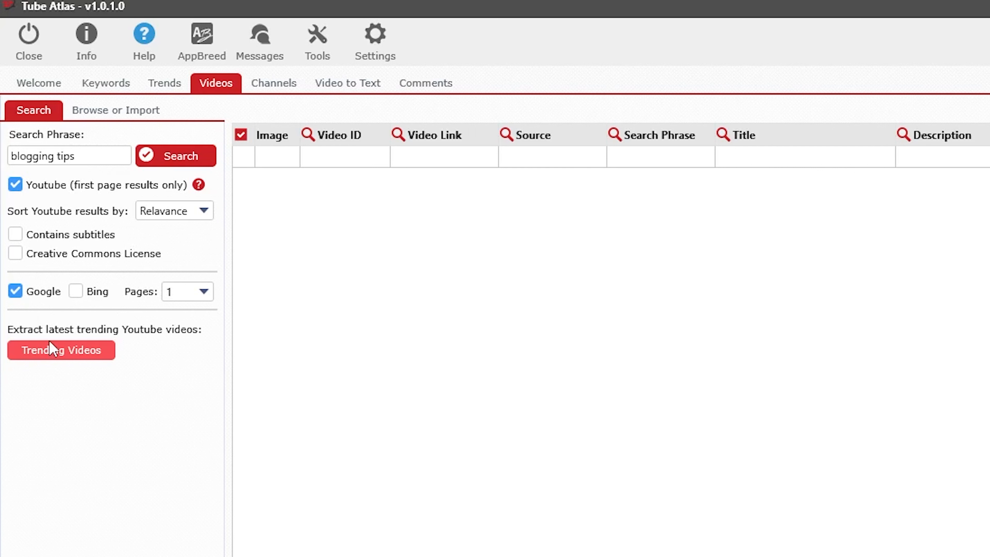
pyautogui.moveTo(83, 355)
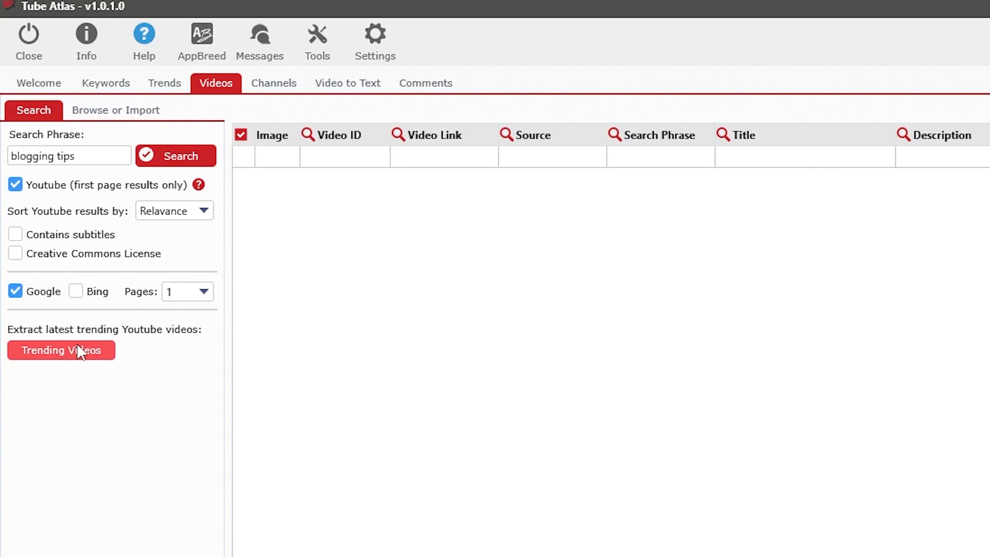
pyautogui.moveTo(78, 368)
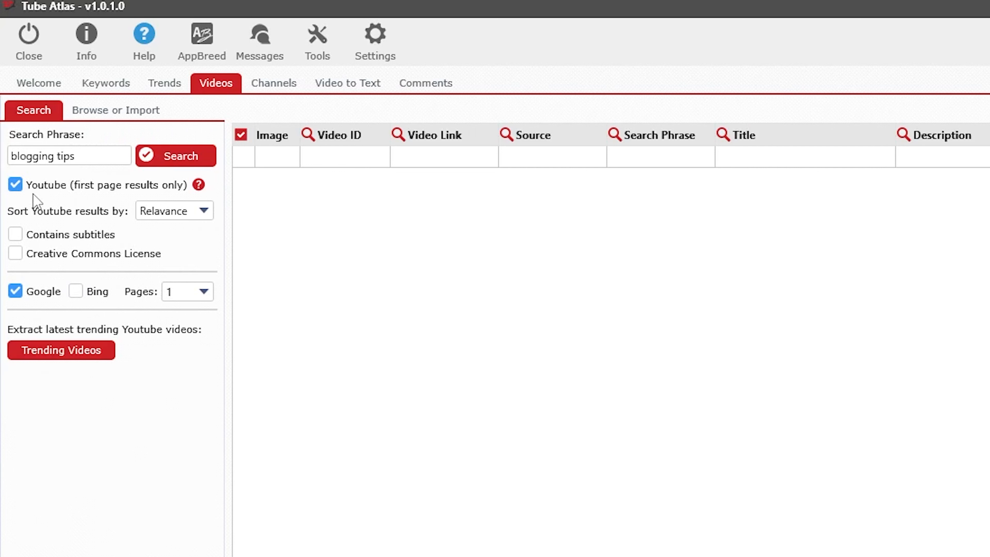
pyautogui.click(14, 291)
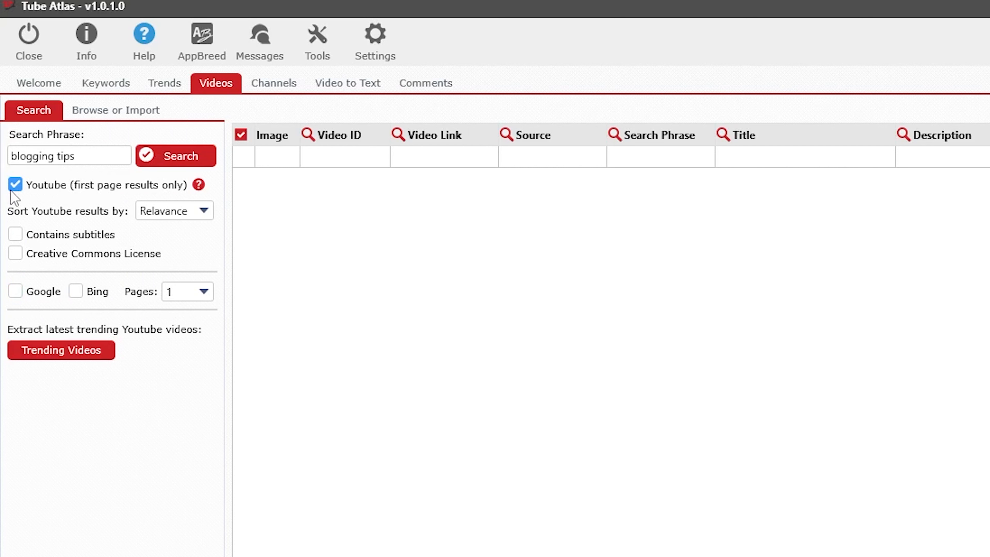
pyautogui.moveTo(31, 197)
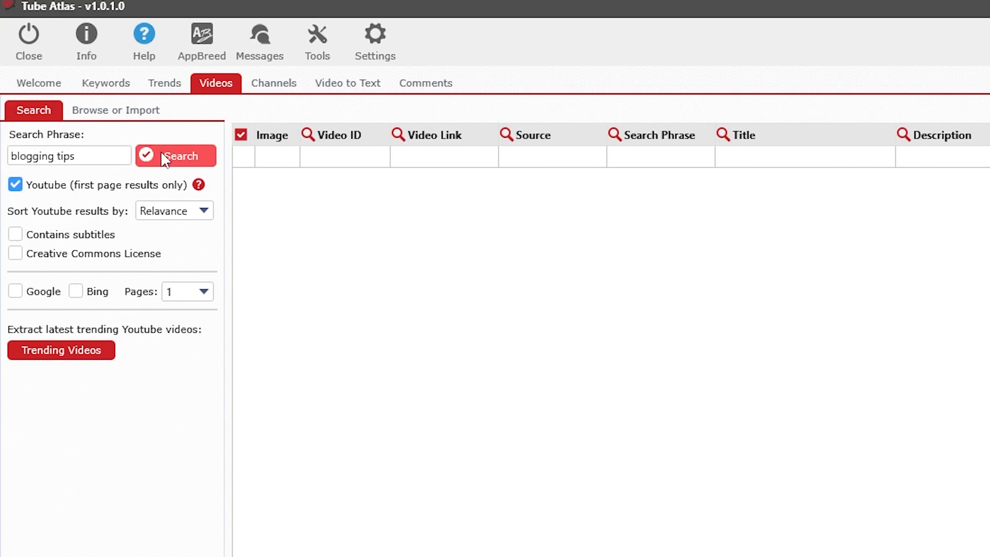
# Step: Run the video search and let it extract the 20 YouTube results with their stats
pyautogui.click(175, 156)
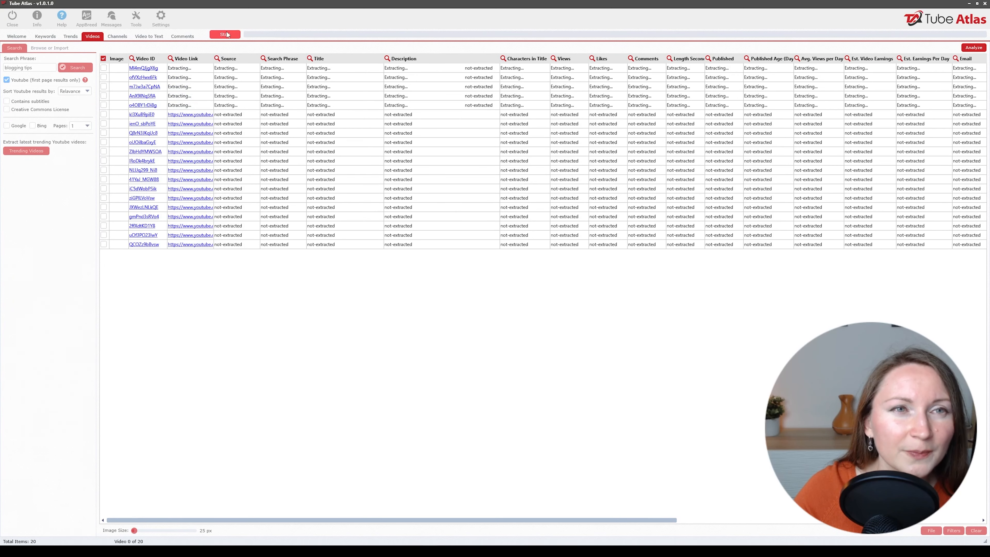
pyautogui.click(224, 34)
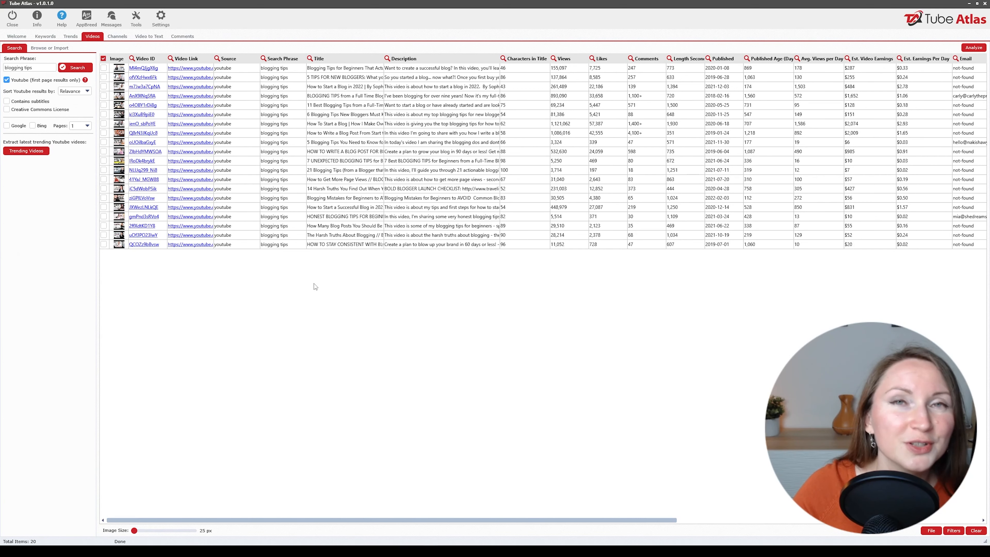
pyautogui.moveTo(274, 253)
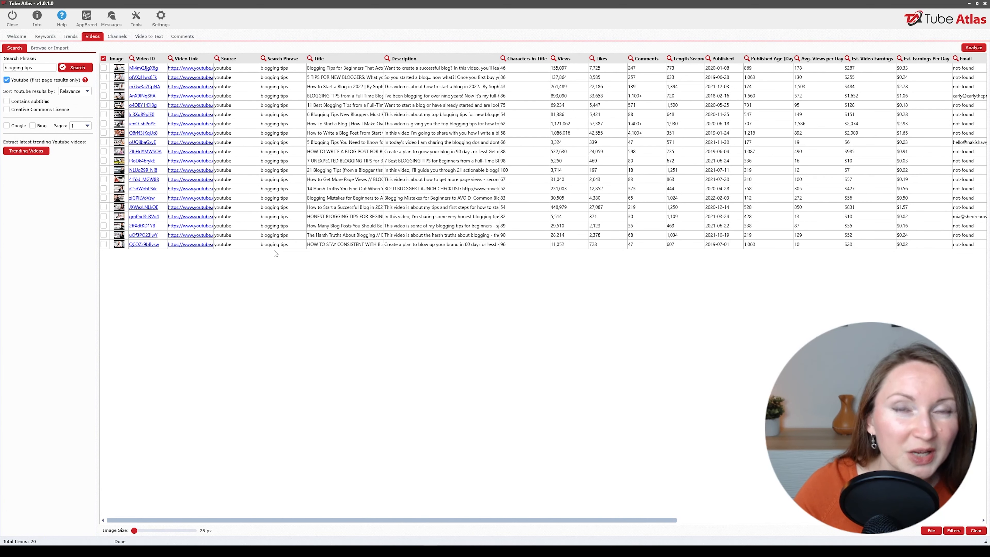
pyautogui.moveTo(273, 295)
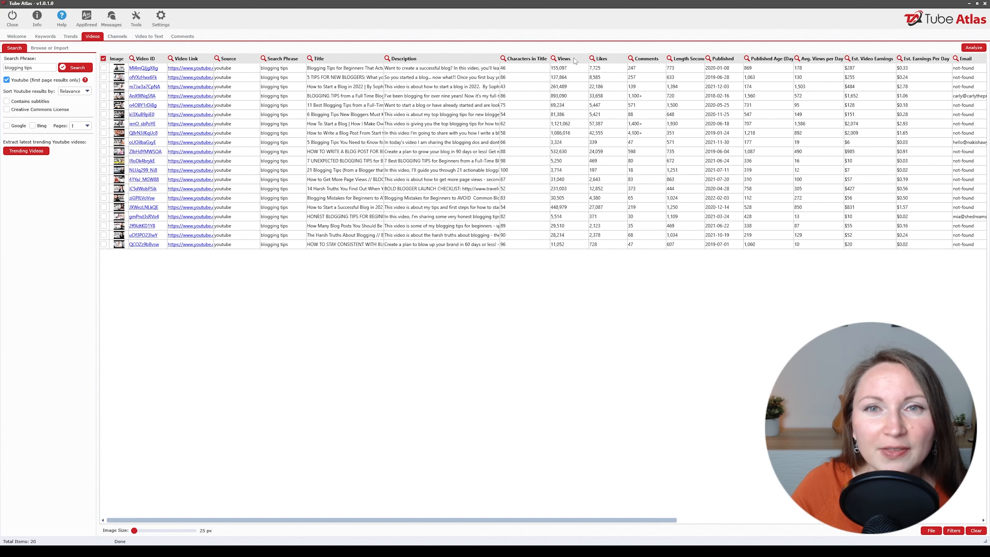
# Step: Sort the 20 video results by the Views column so the most-viewed come first
pyautogui.click(564, 59)
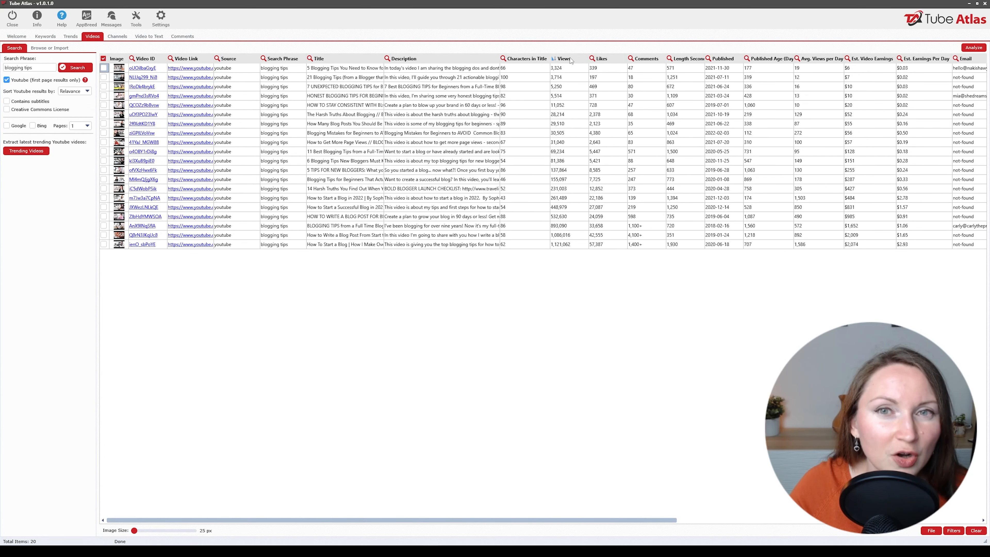
pyautogui.click(563, 58)
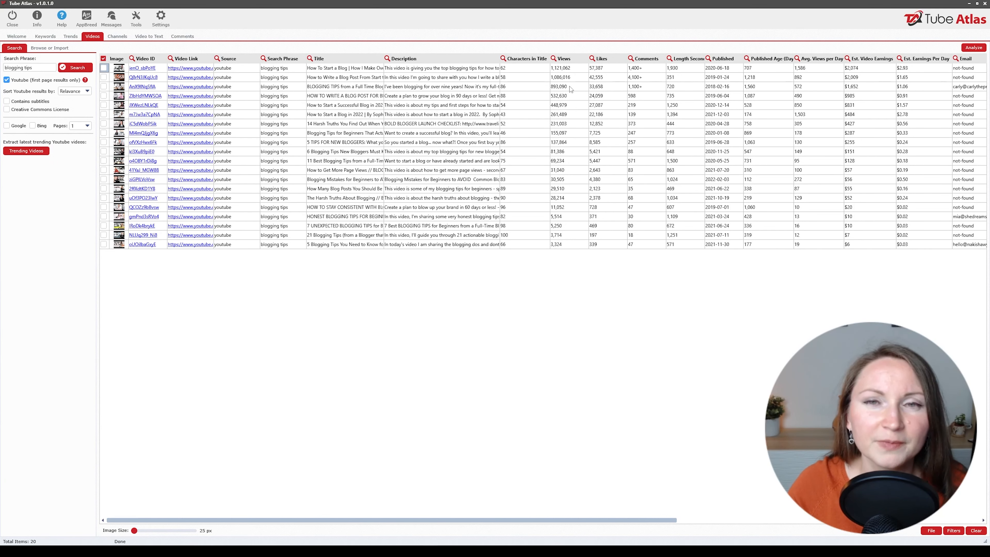
pyautogui.moveTo(576, 172)
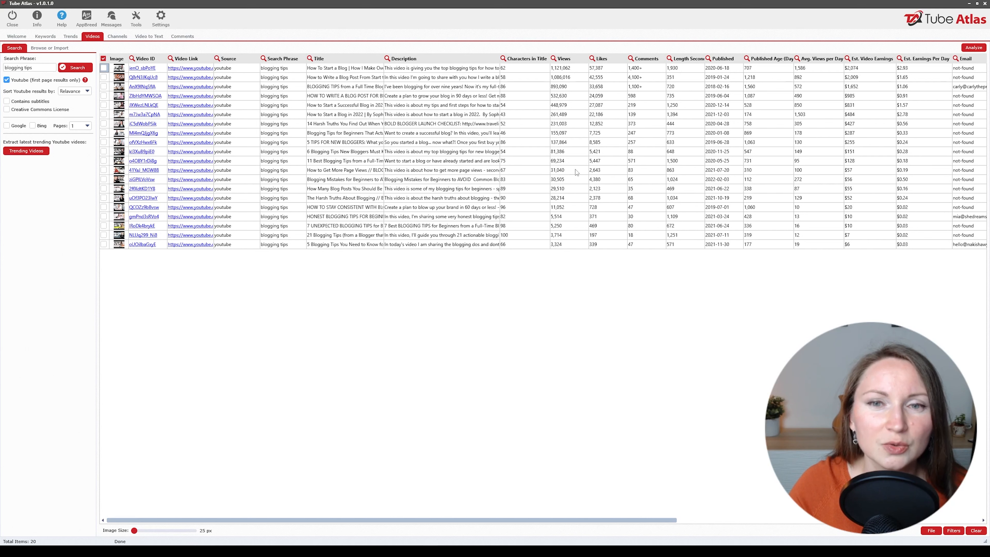
pyautogui.click(562, 58)
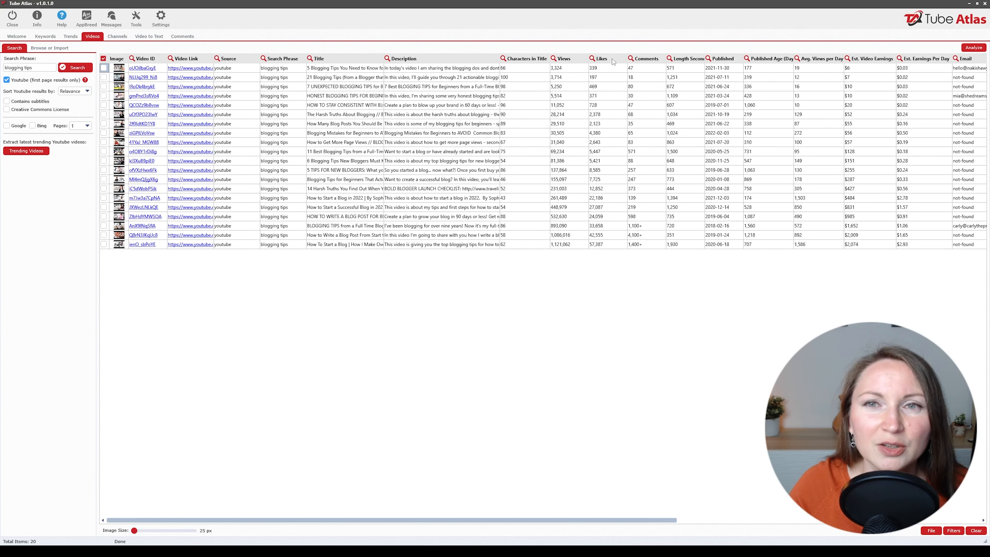
pyautogui.moveTo(680, 71)
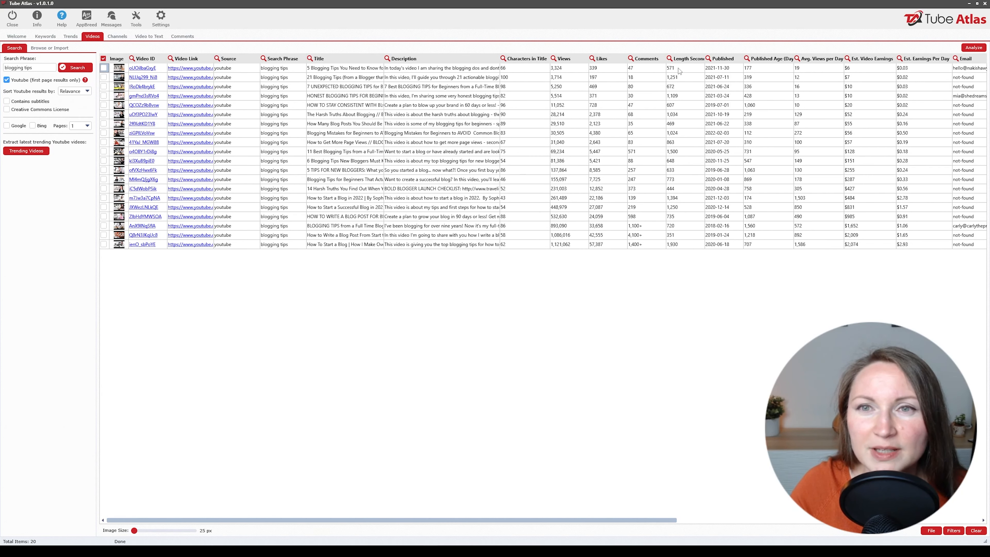
pyautogui.moveTo(688, 95)
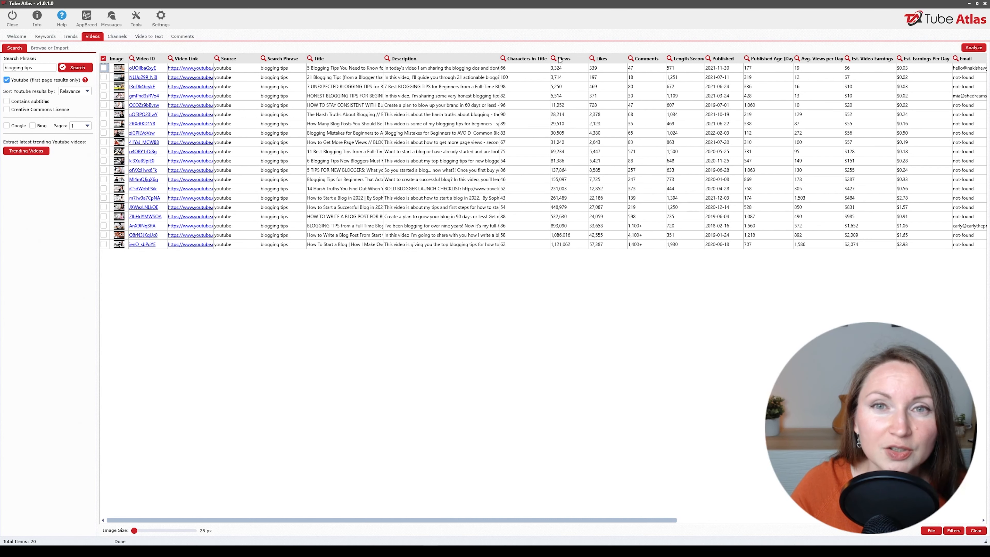
pyautogui.click(563, 58)
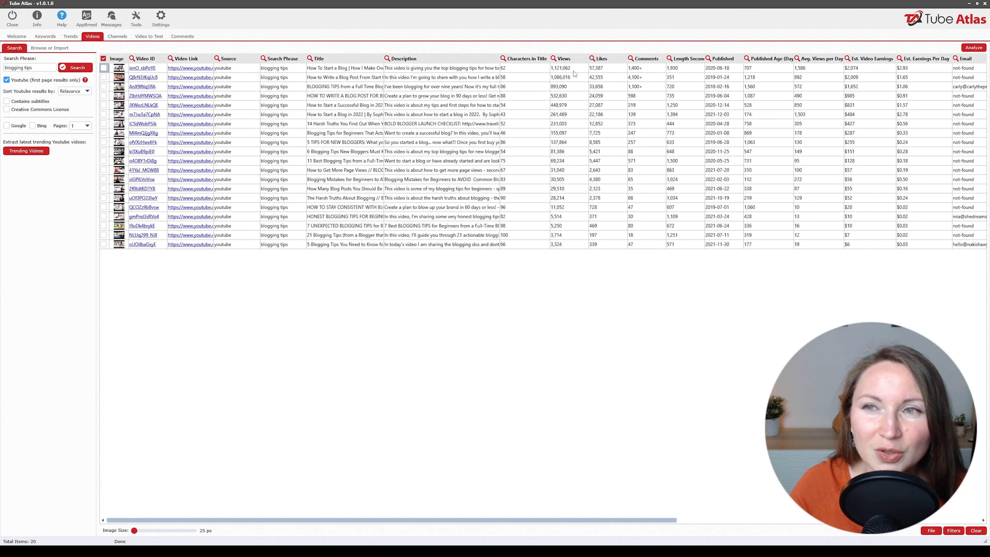
pyautogui.moveTo(475, 262)
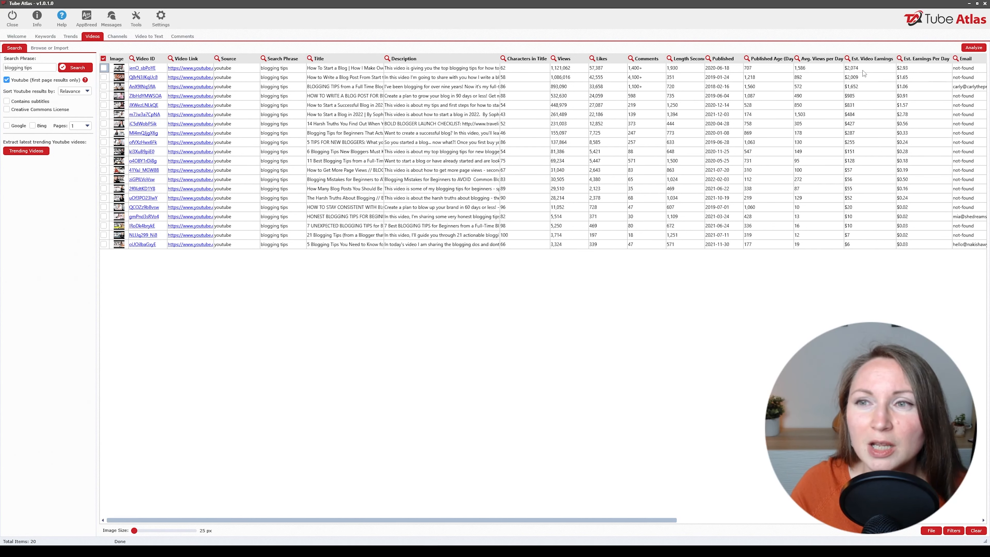
pyautogui.moveTo(826, 70)
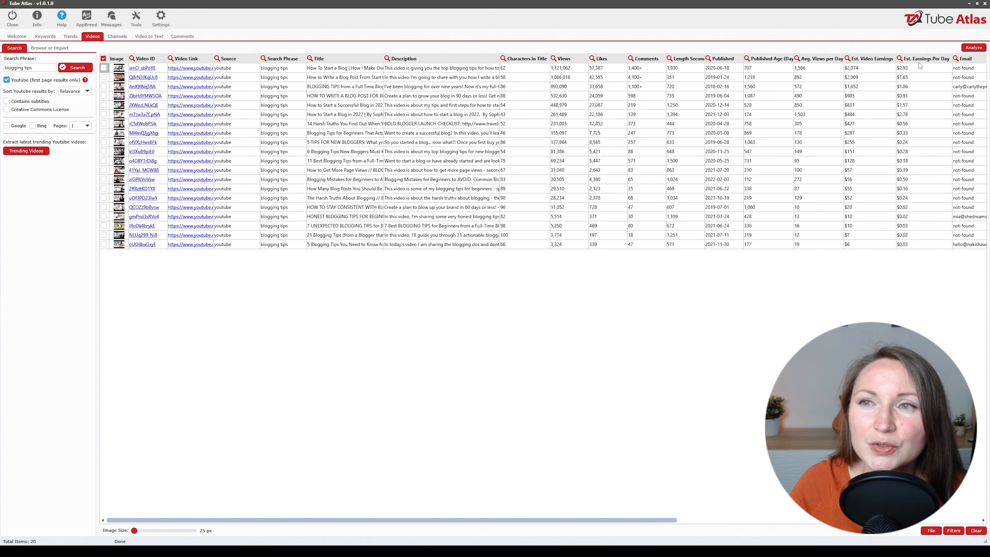
# Step: Review the channel, subscriber and tag columns of the results, then switch to the Channels tool
pyautogui.hscroll(3)
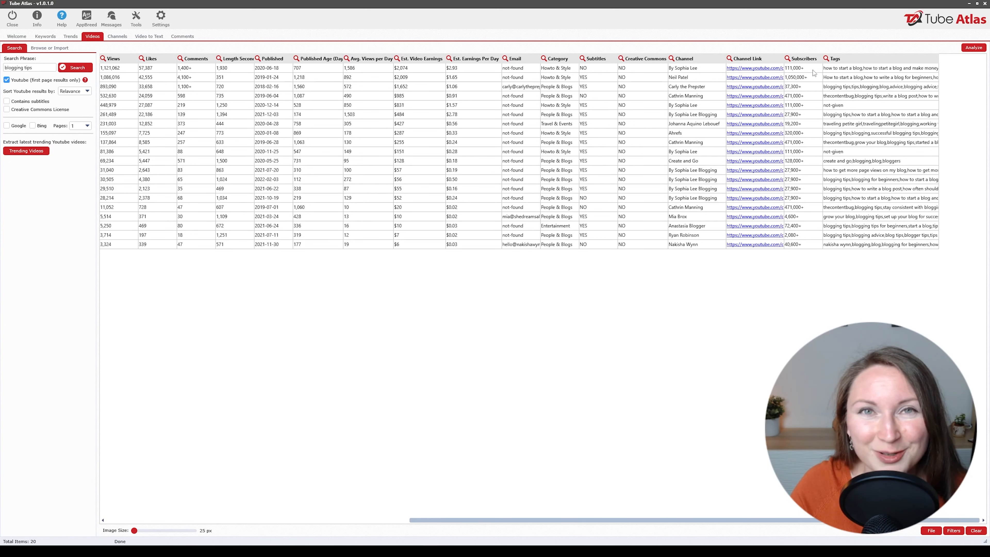
pyautogui.click(117, 36)
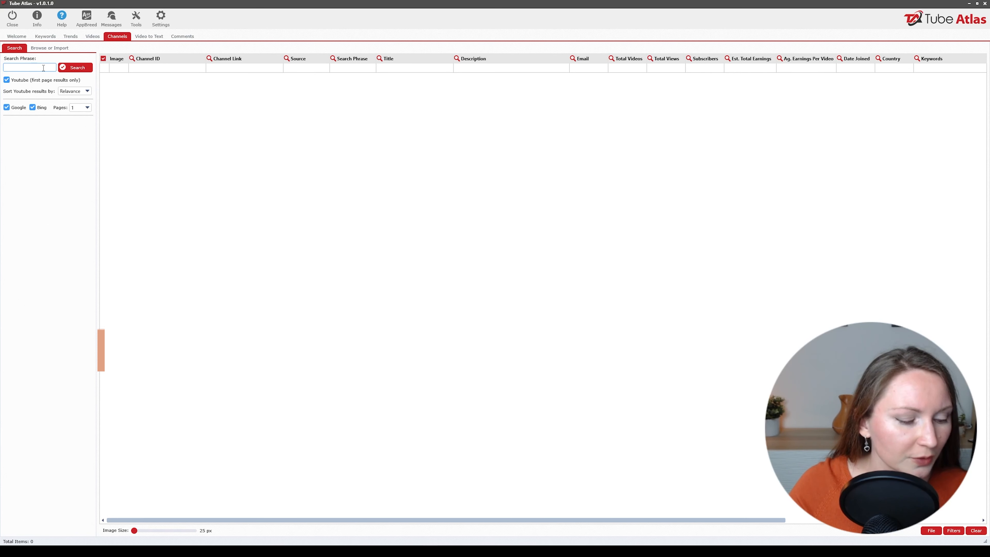
# Step: Run a channel search for 'blogging tips' with Google and Bing results excluded
pyautogui.write('blogging tips')
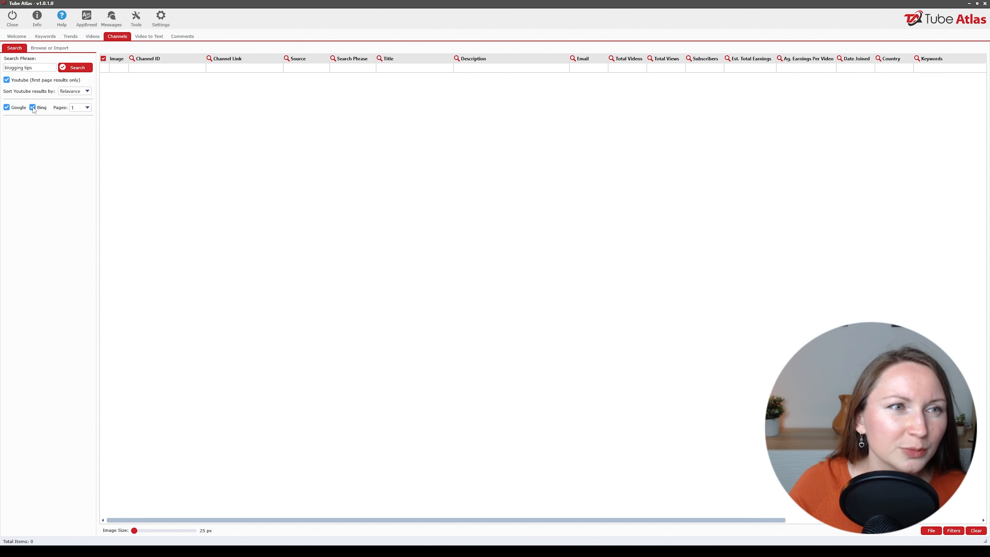
pyautogui.click(32, 107)
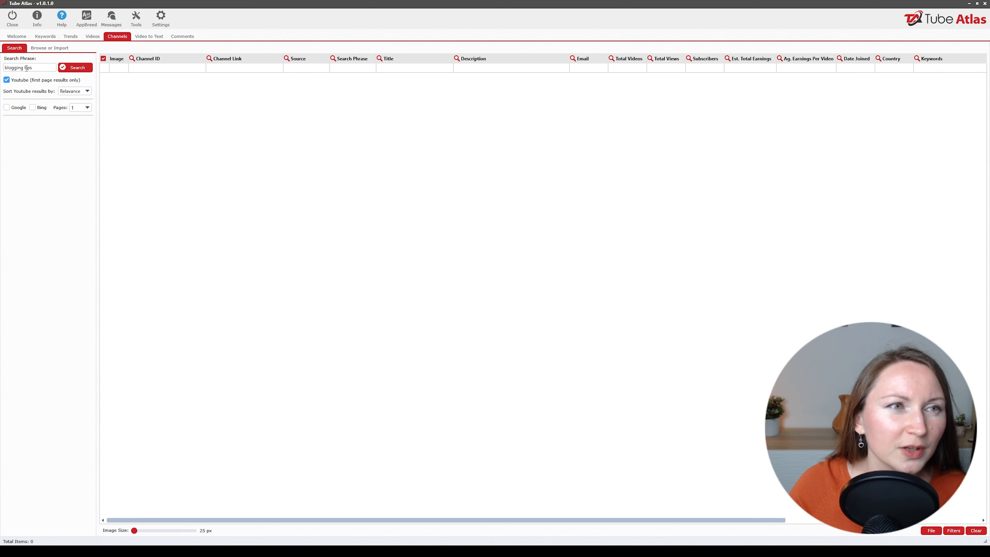
pyautogui.click(76, 67)
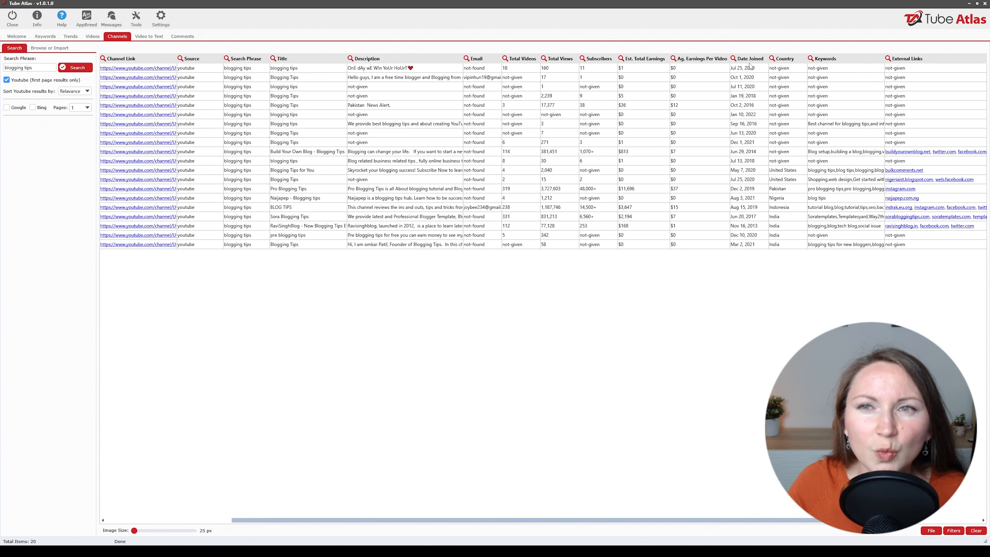
# Step: Order the 20 found channels by subscriber count, largest first, and select one channel title
pyautogui.click(749, 58)
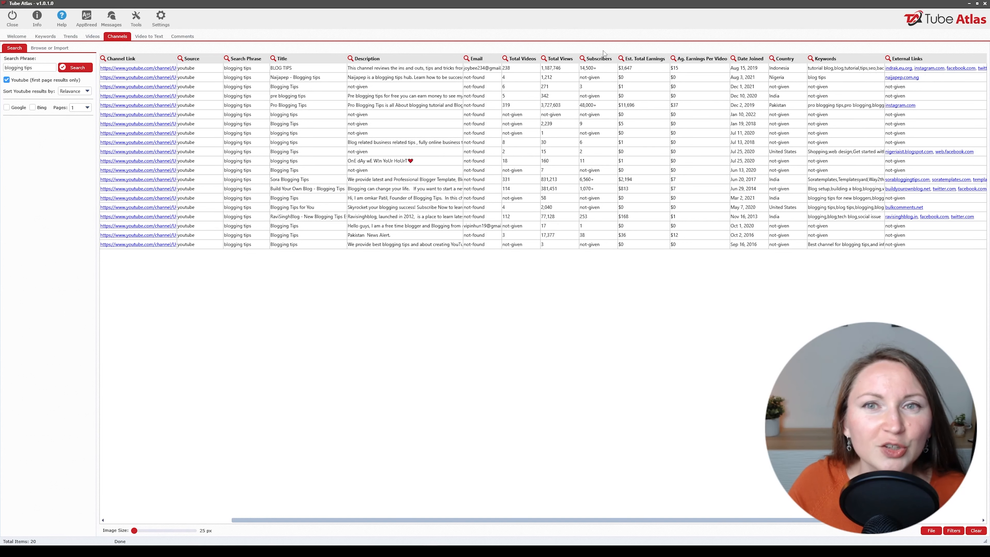
pyautogui.click(598, 59)
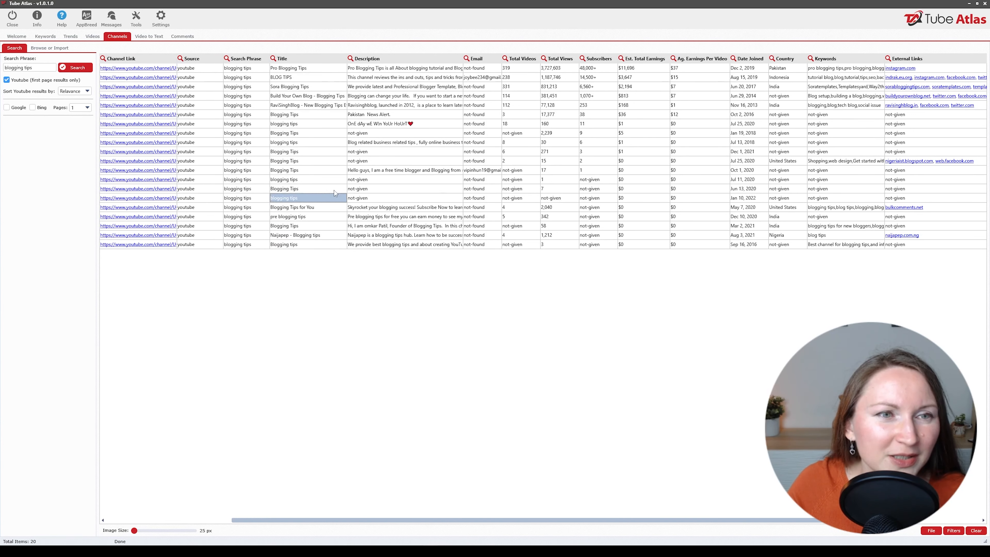
pyautogui.click(288, 68)
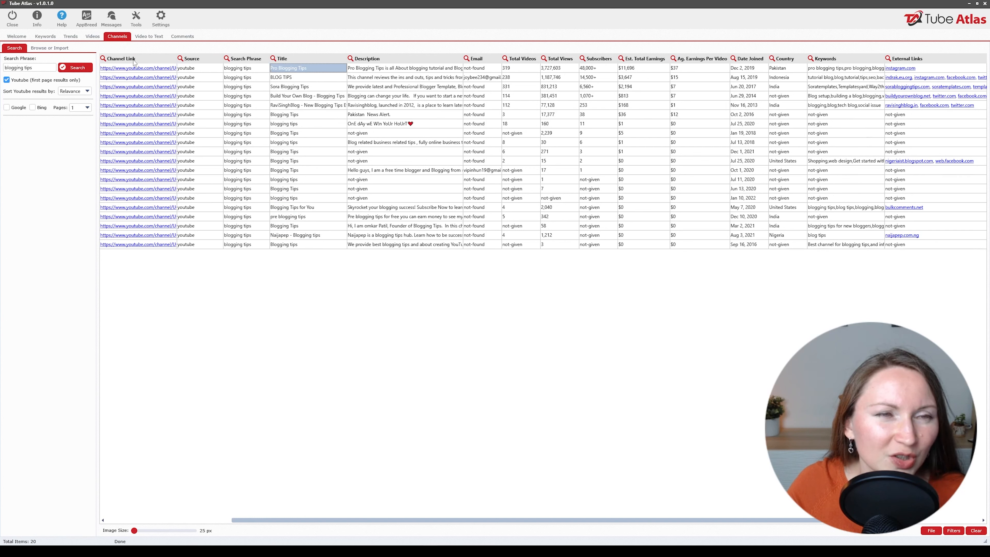
pyautogui.moveTo(326, 55)
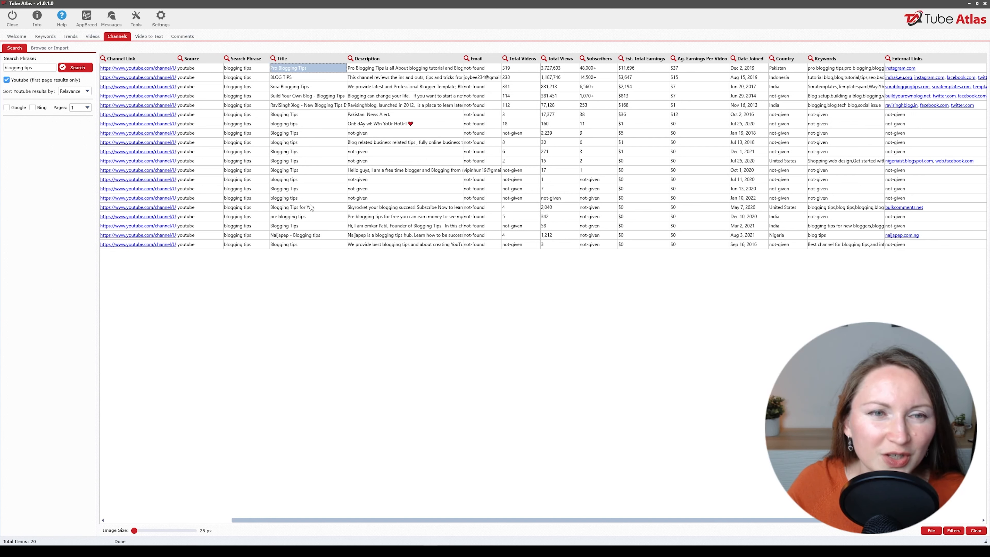
# Step: Analyze videos for the selected Pro Blogging Tips channel, opening its videos page in the built-in browser
pyautogui.click(50, 47)
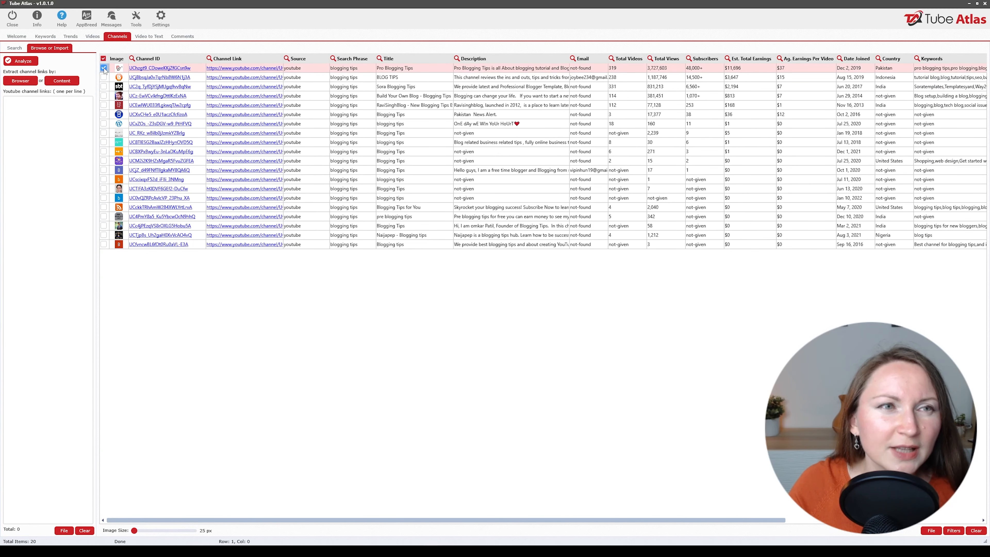
pyautogui.click(103, 68)
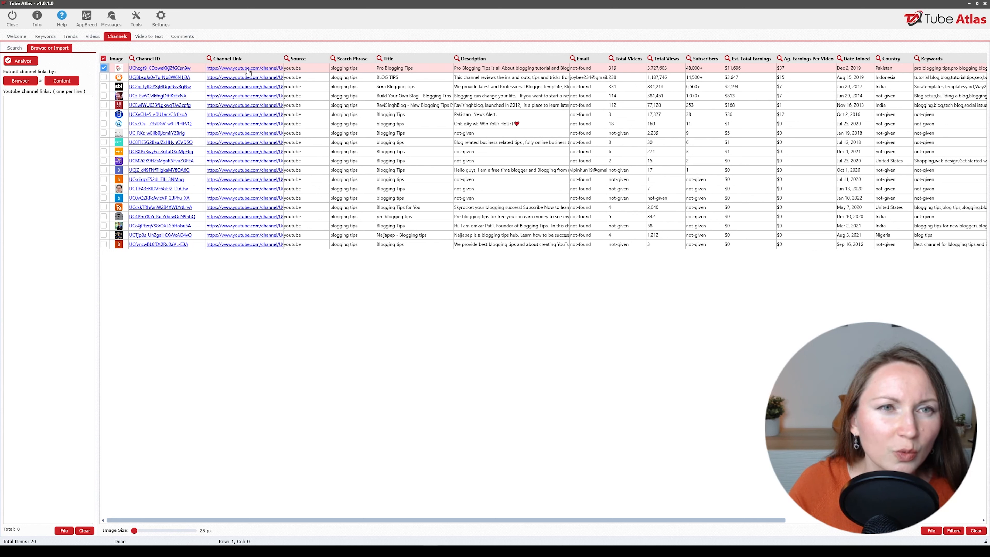
pyautogui.rightClick(248, 70)
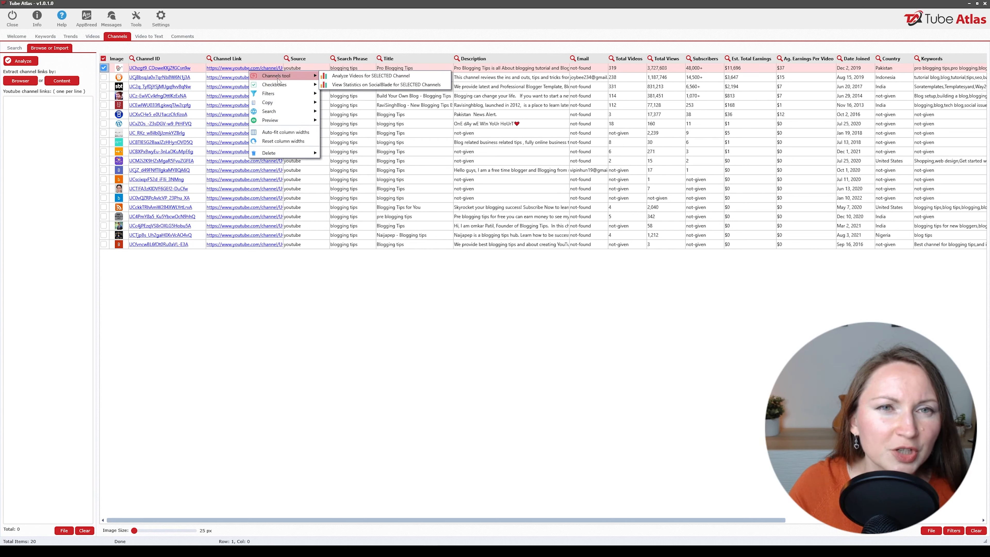
pyautogui.moveTo(351, 78)
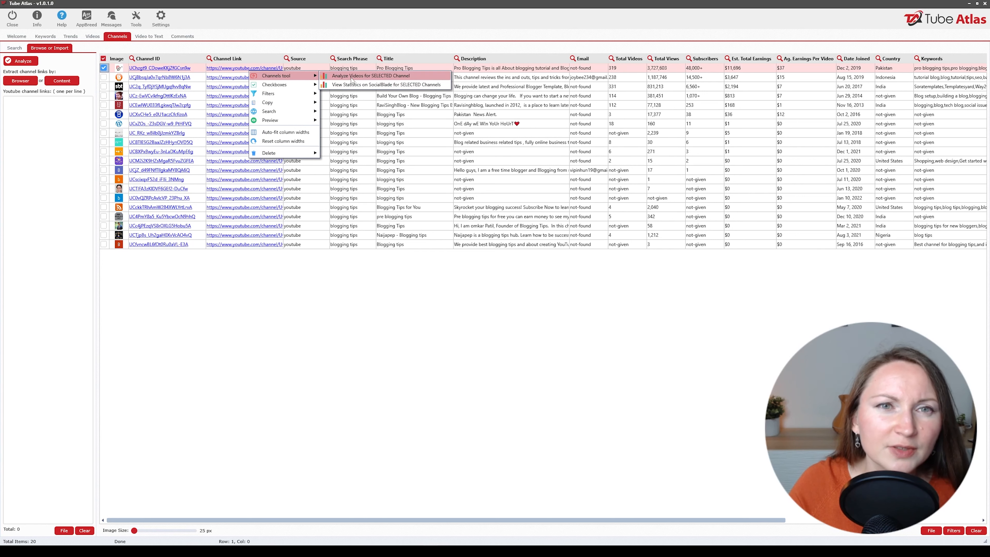
pyautogui.click(371, 75)
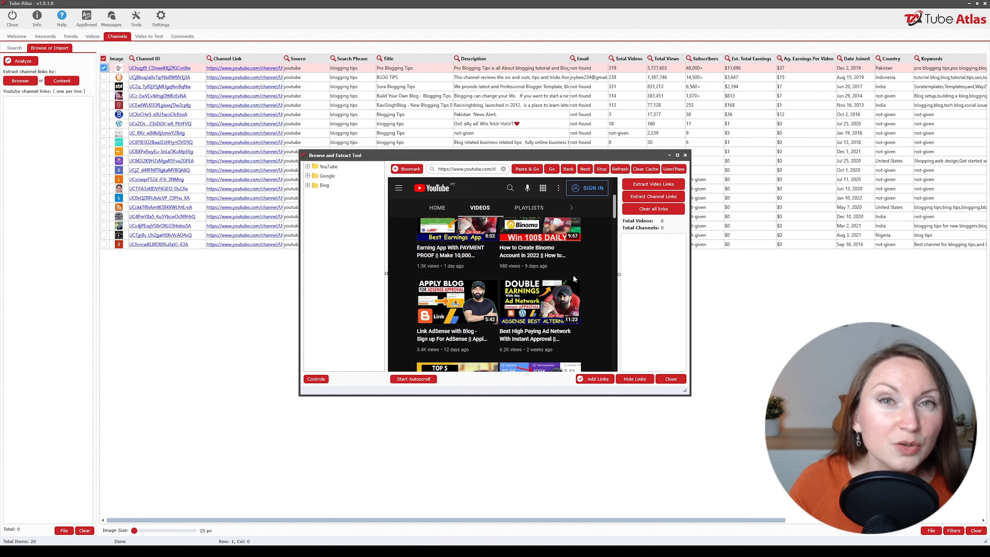
# Step: Autoscroll the channel's videos page and extract all 319 video links from it
pyautogui.scroll(-3)
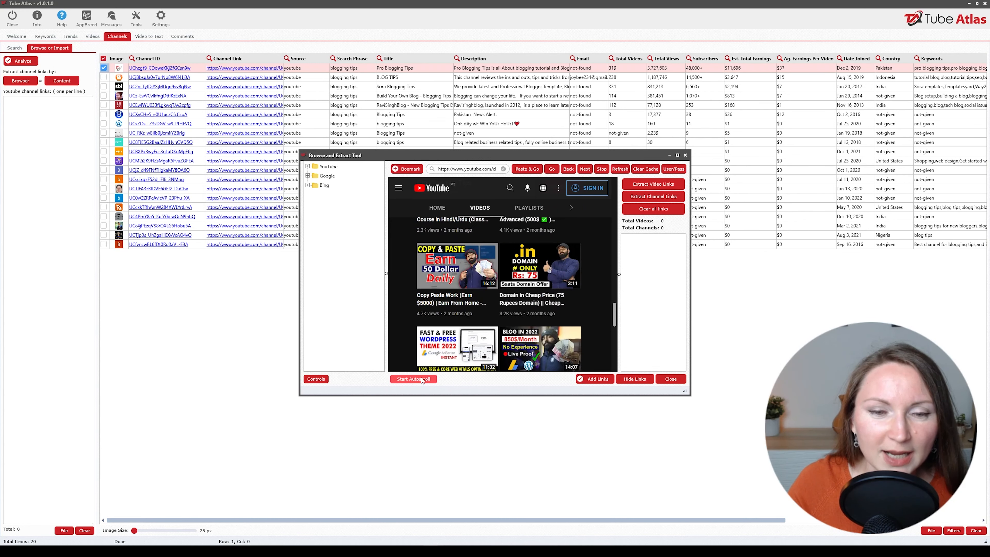
pyautogui.click(414, 379)
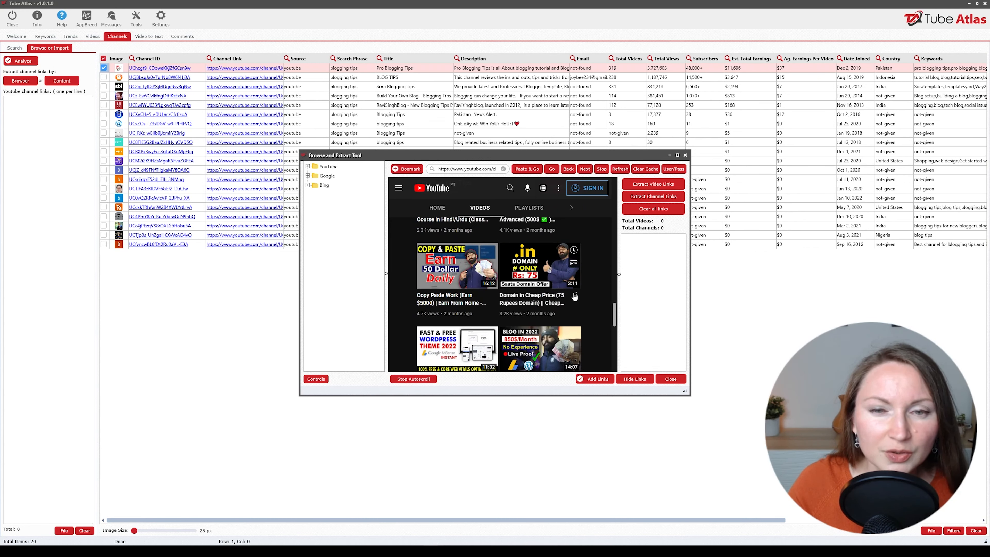
pyautogui.scroll(-3)
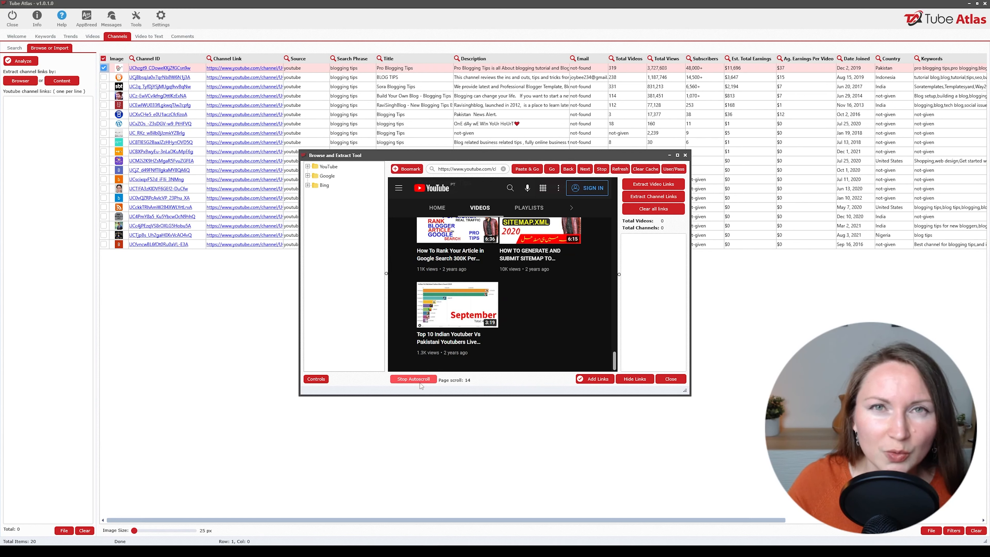
pyautogui.click(413, 380)
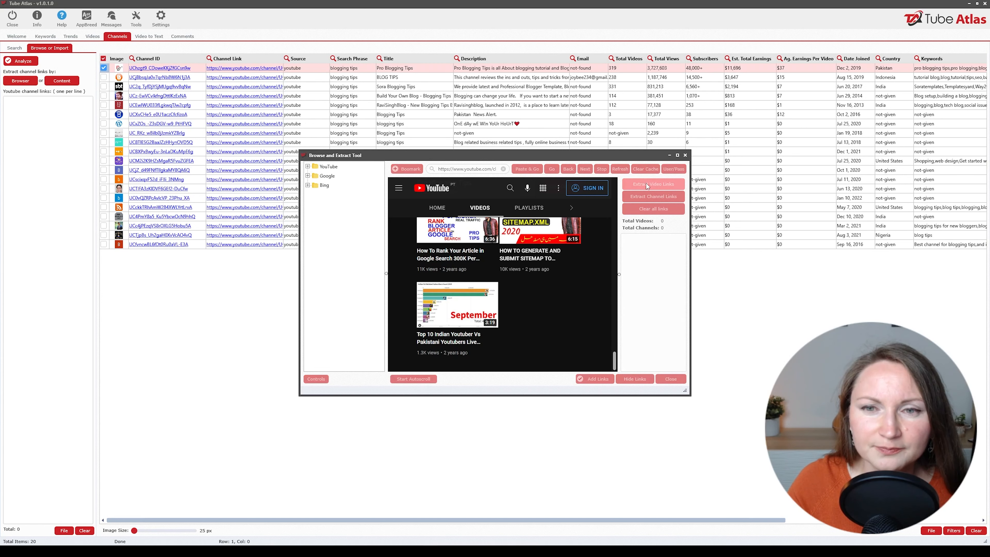
pyautogui.click(653, 184)
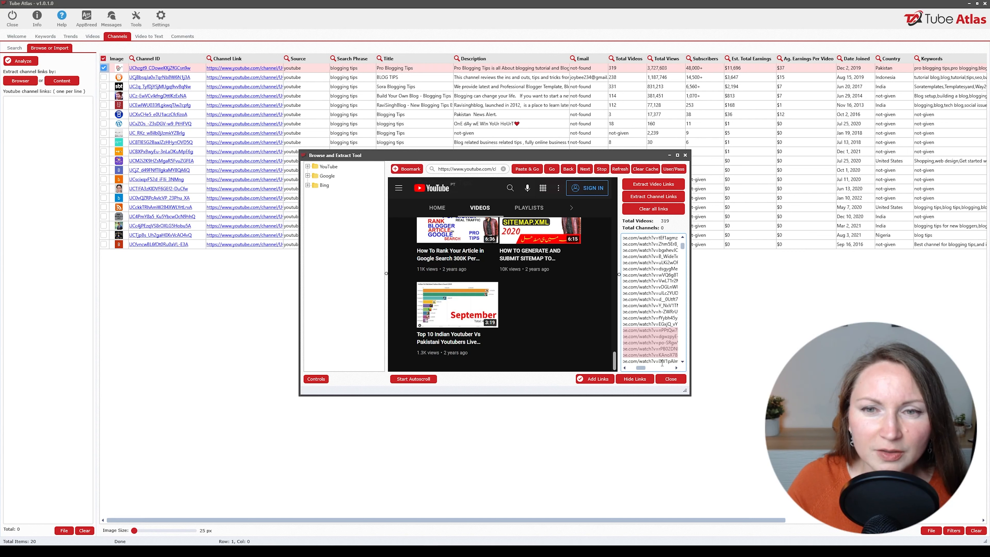
pyautogui.click(594, 378)
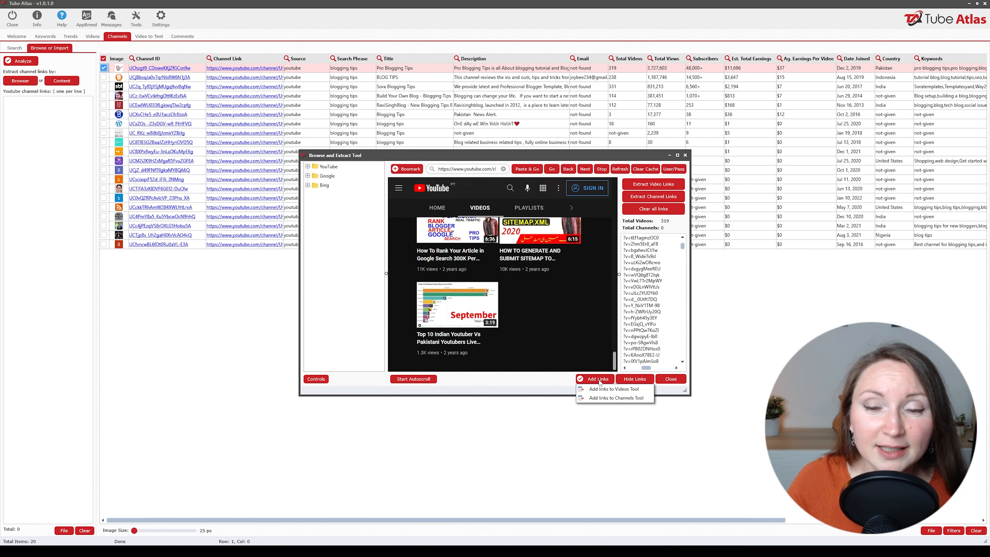
# Step: Add the 319 links to the Videos tool and fetch full data rows for every video
pyautogui.click(670, 379)
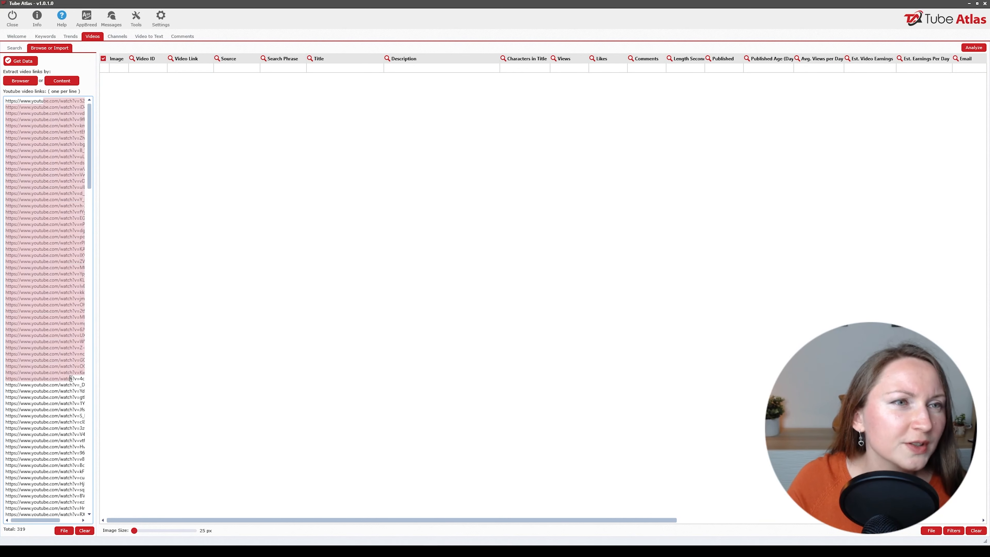
pyautogui.scroll(-3)
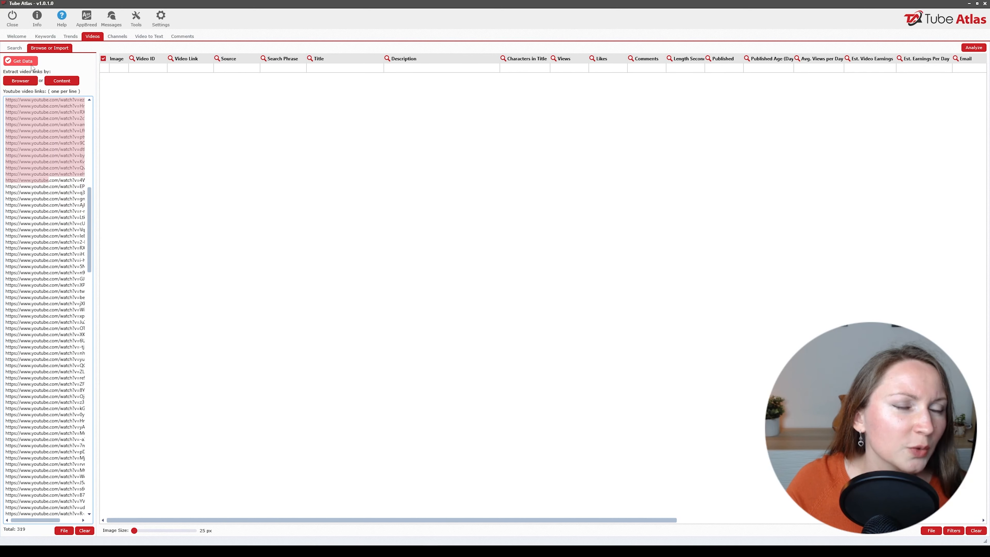
pyautogui.click(20, 61)
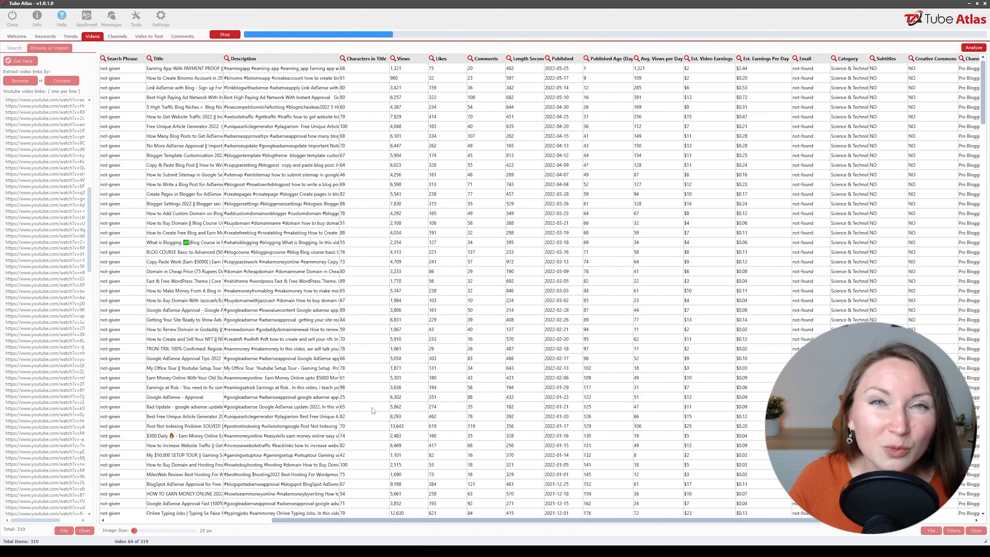
pyautogui.click(118, 36)
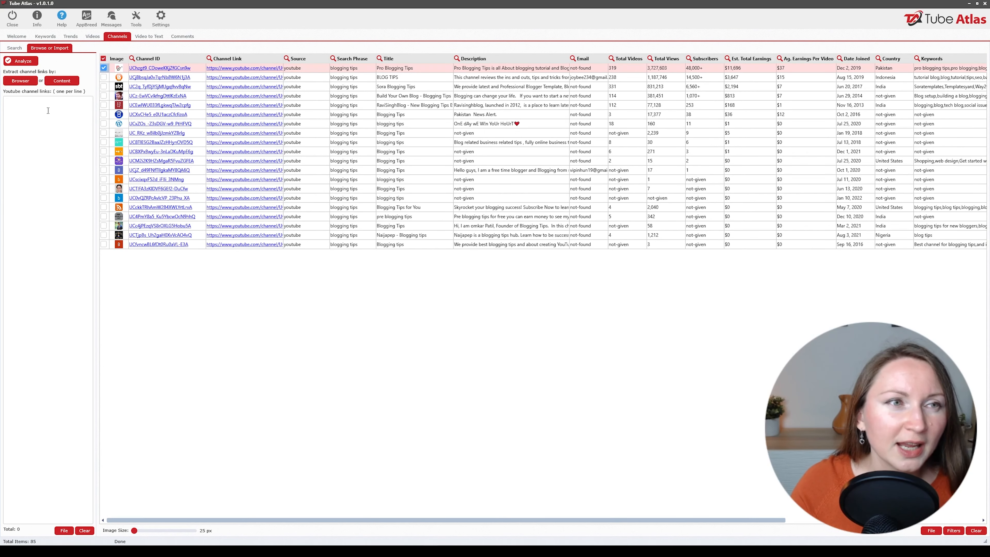
pyautogui.moveTo(44, 145)
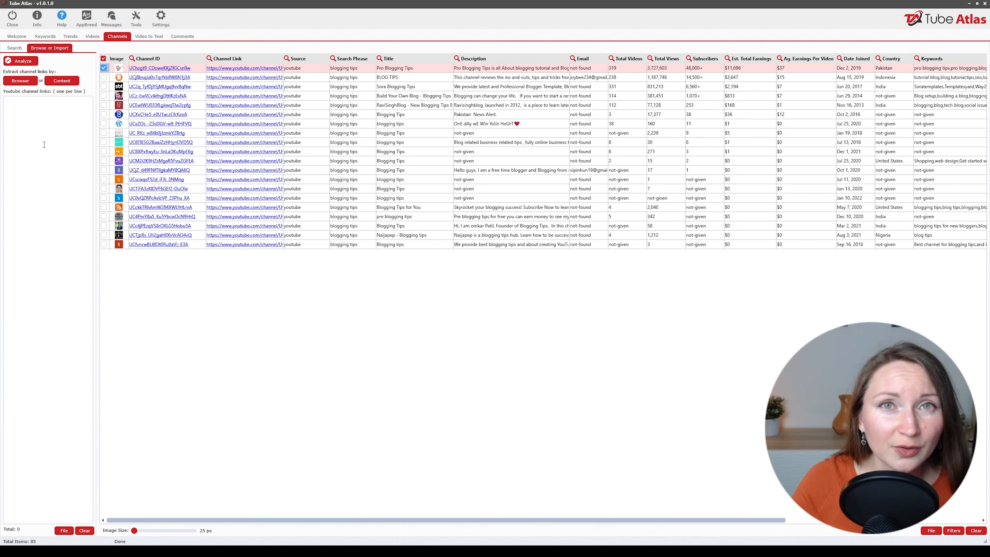
pyautogui.moveTo(123, 44)
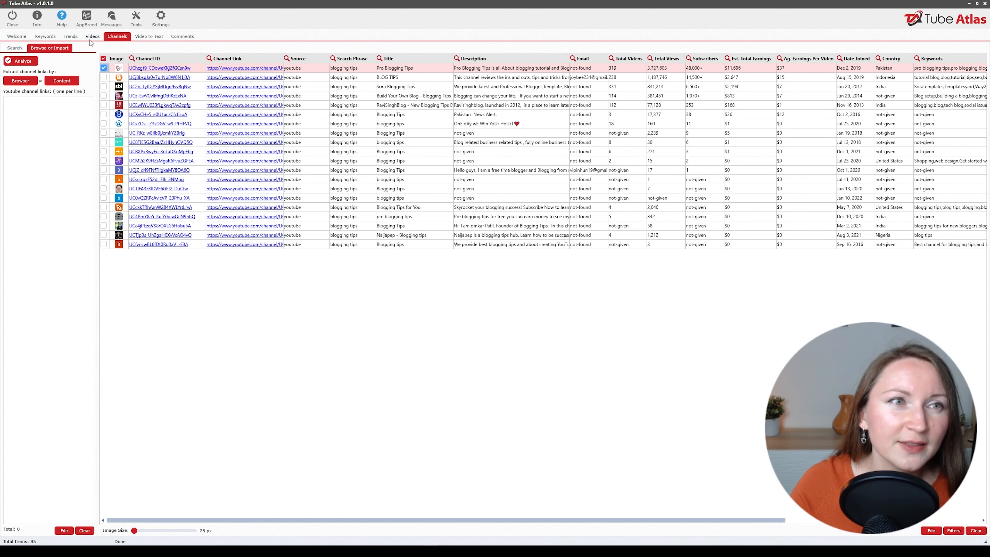
pyautogui.click(92, 36)
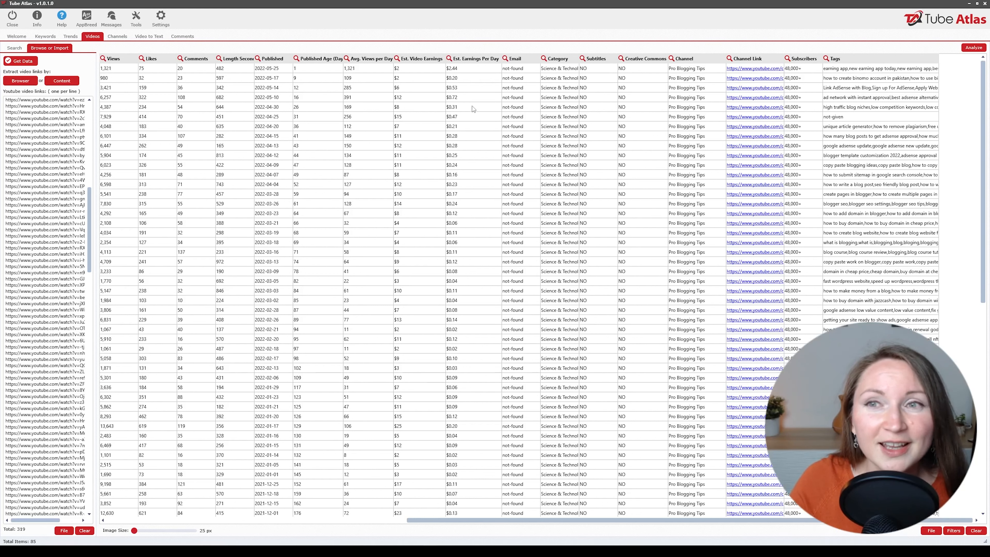
# Step: Convert the pasted YouTube link to a full transcript and auto-punctuate it into paragraphs
pyautogui.click(149, 36)
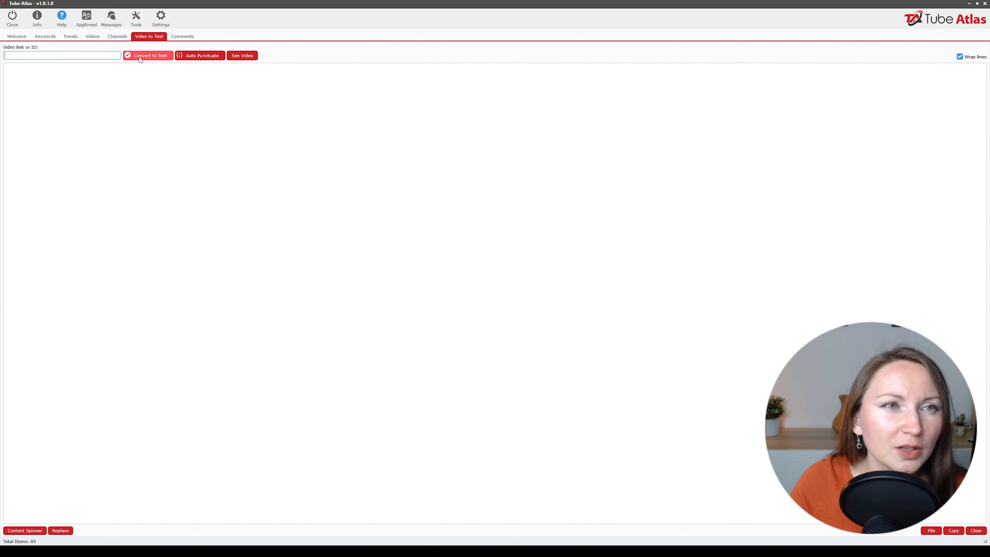
pyautogui.moveTo(290, 166)
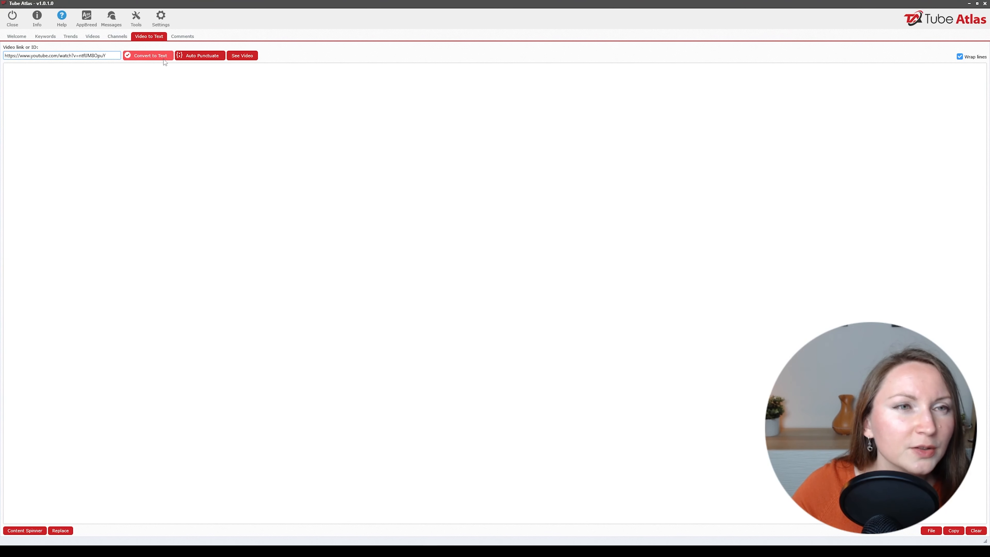
pyautogui.click(147, 55)
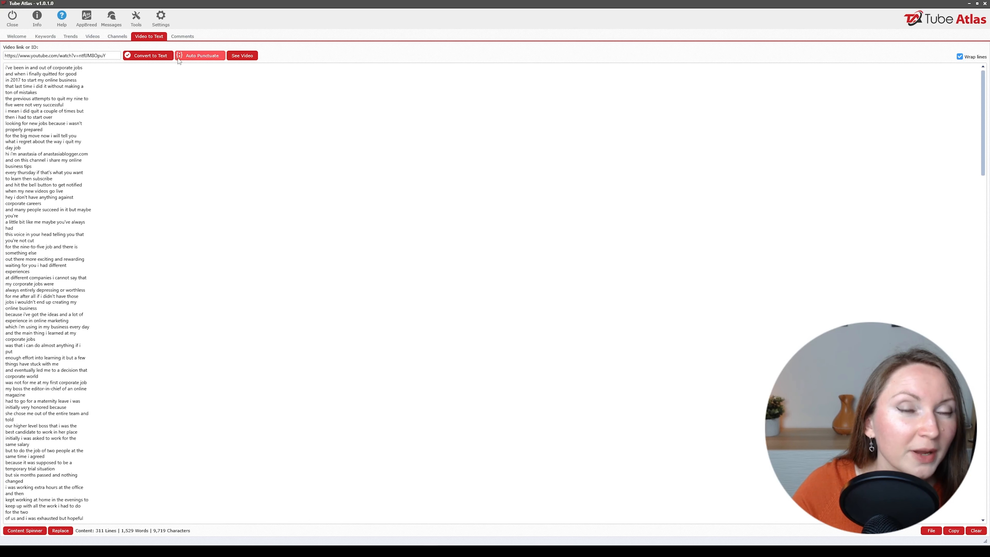
pyautogui.click(200, 56)
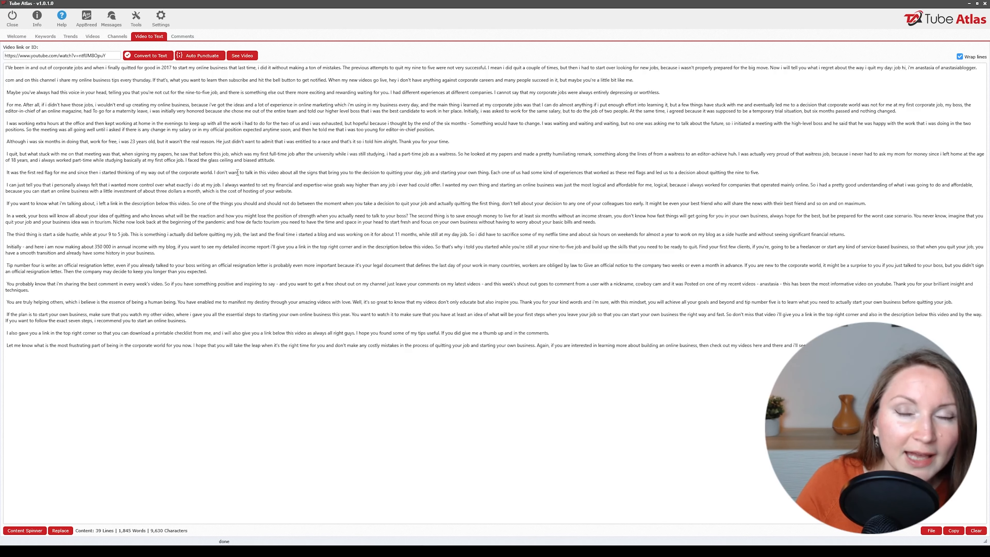
pyautogui.moveTo(483, 194)
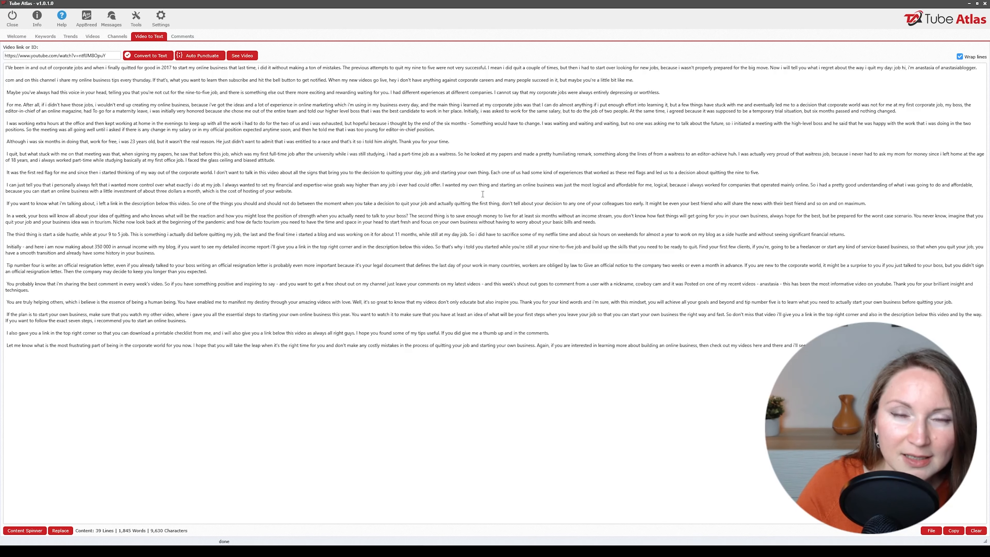